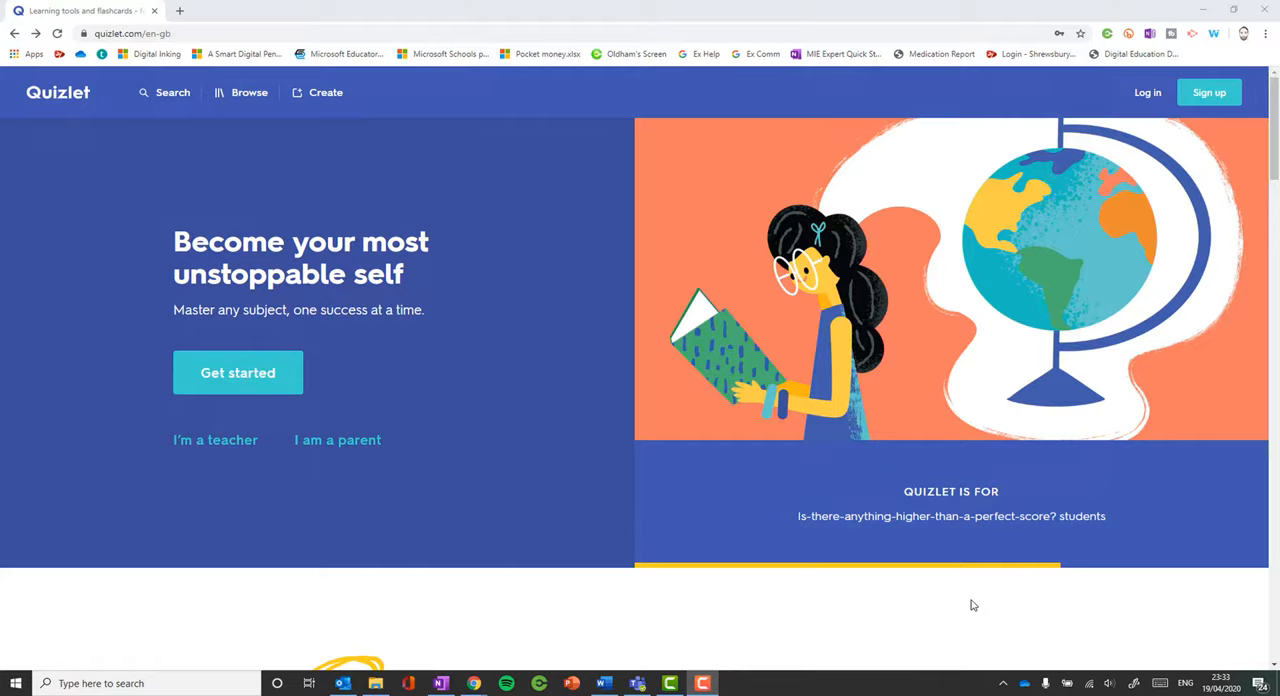
Step: Sign in to the Quizlet teacher account from the landing page
{"action": "left_click", "coordinate": [238, 372]}
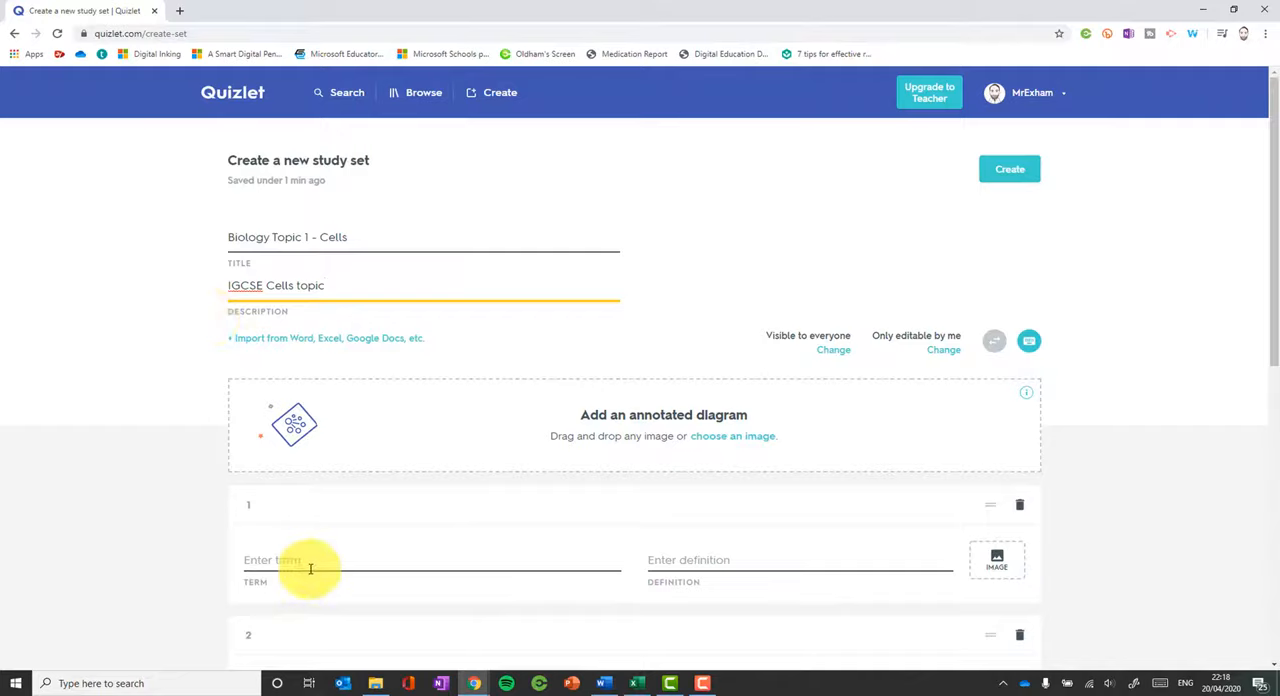
Step: Add a Nucleus card with the suggested definition 'Control centre of the cell' and move to the next card
{"action": "type", "text": "Nucleus"}
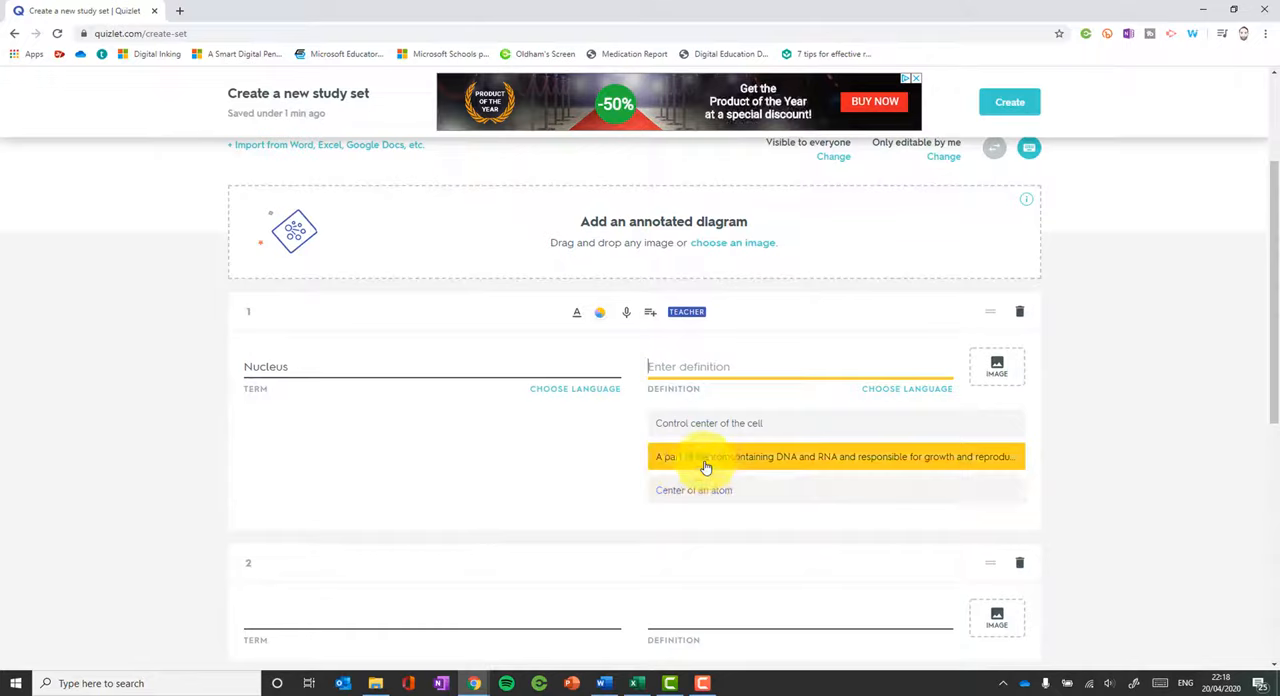
{"action": "left_click", "coordinate": [708, 424]}
{"action": "type", "text": "A cell structure that controls which substances can enter or leave the cell."}
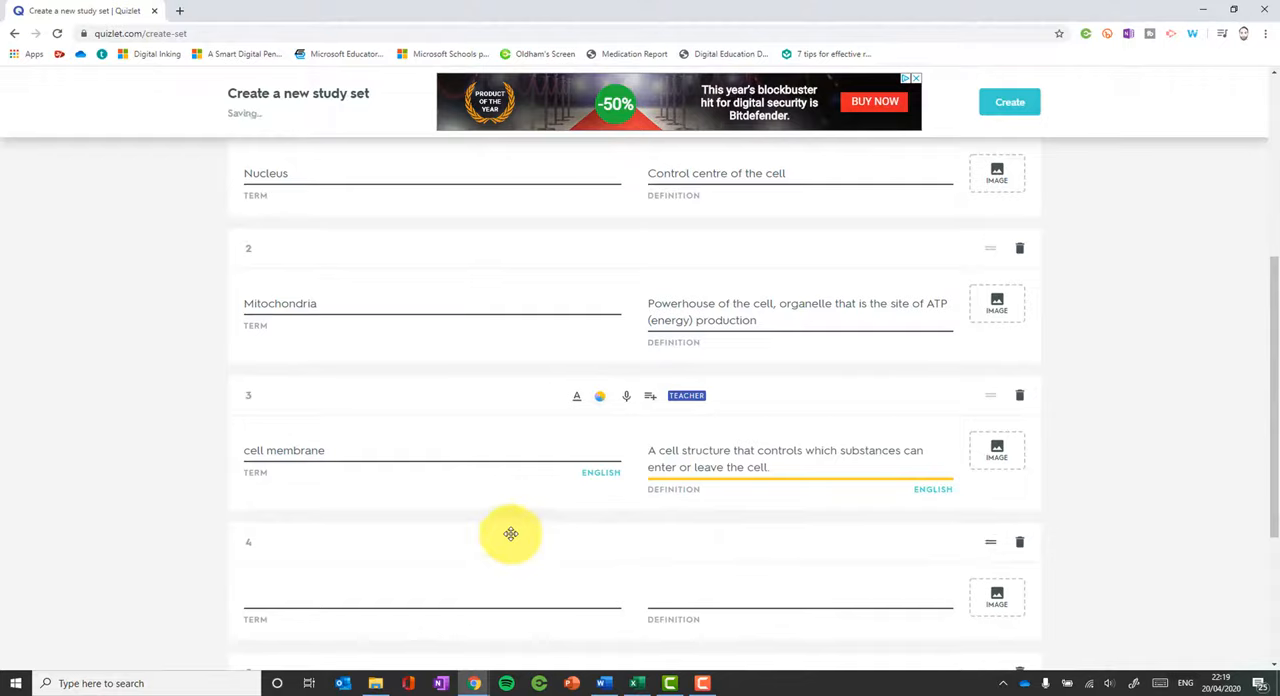
{"action": "left_click", "coordinate": [996, 172]}
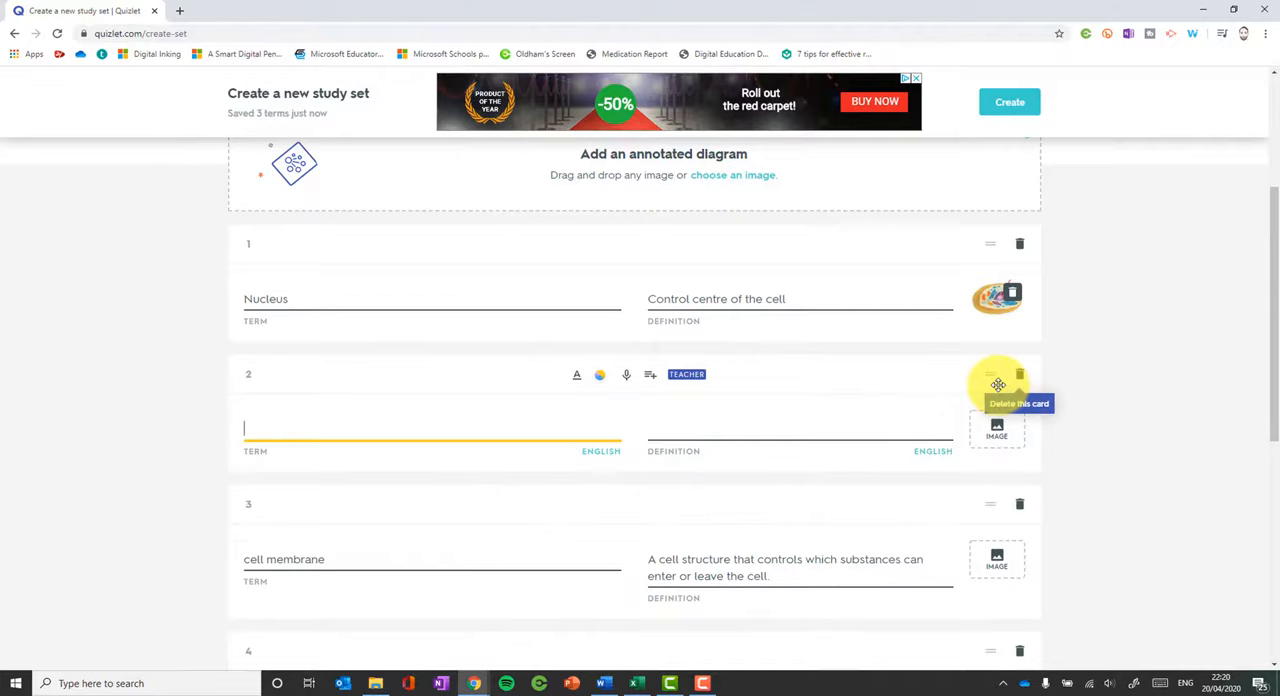
{"action": "scroll", "scroll_direction": "up", "scroll_amount": 3}
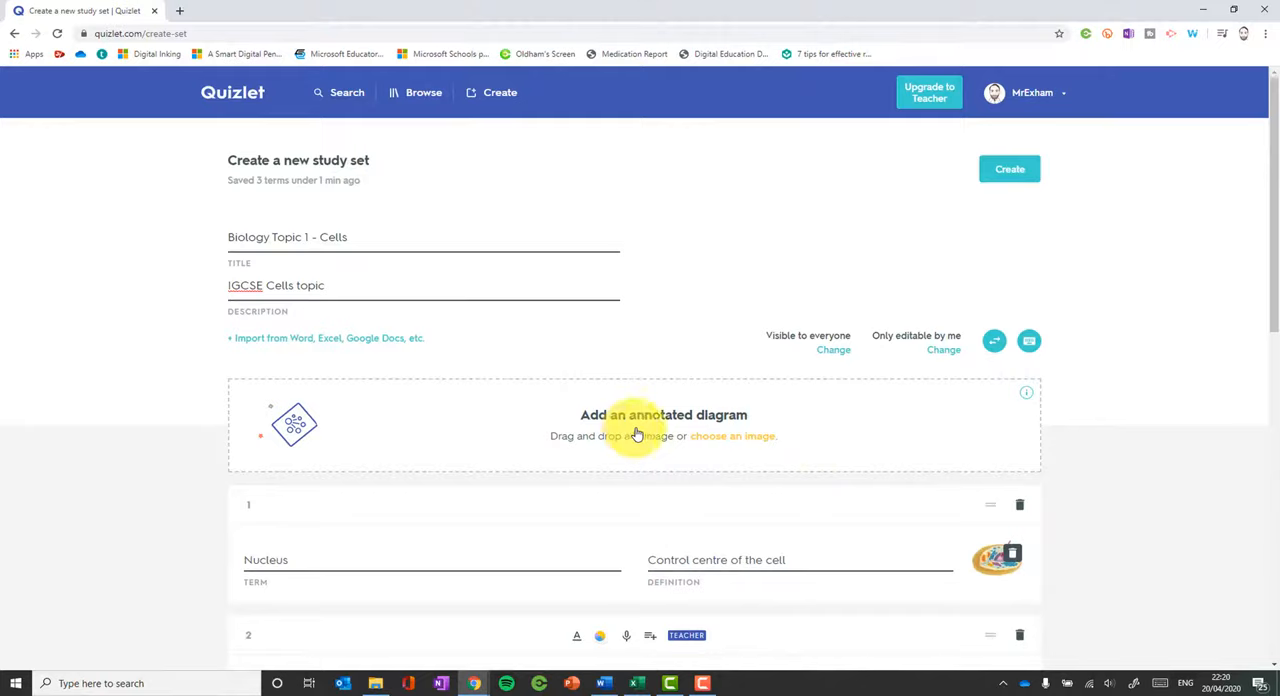
{"action": "mouse_move", "coordinate": [740, 442]}
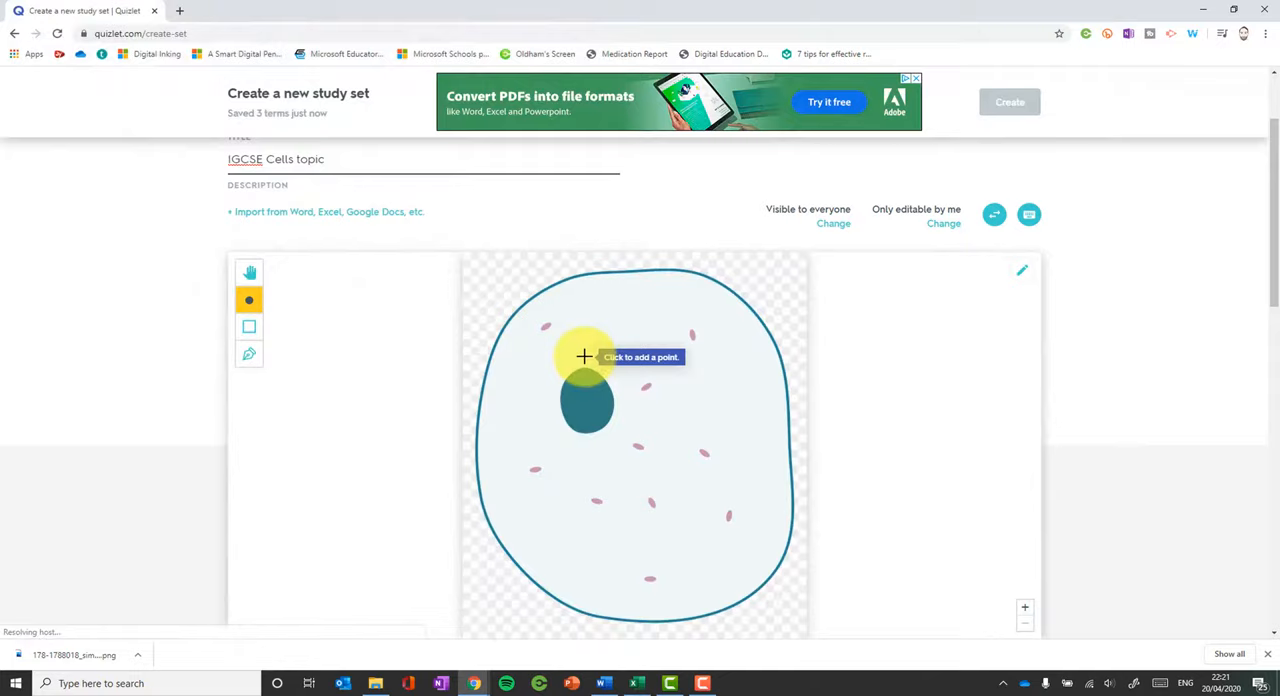
Step: Pin a label point on the nucleus in the cell diagram and name it 'nuc'
{"action": "left_click", "coordinate": [584, 358]}
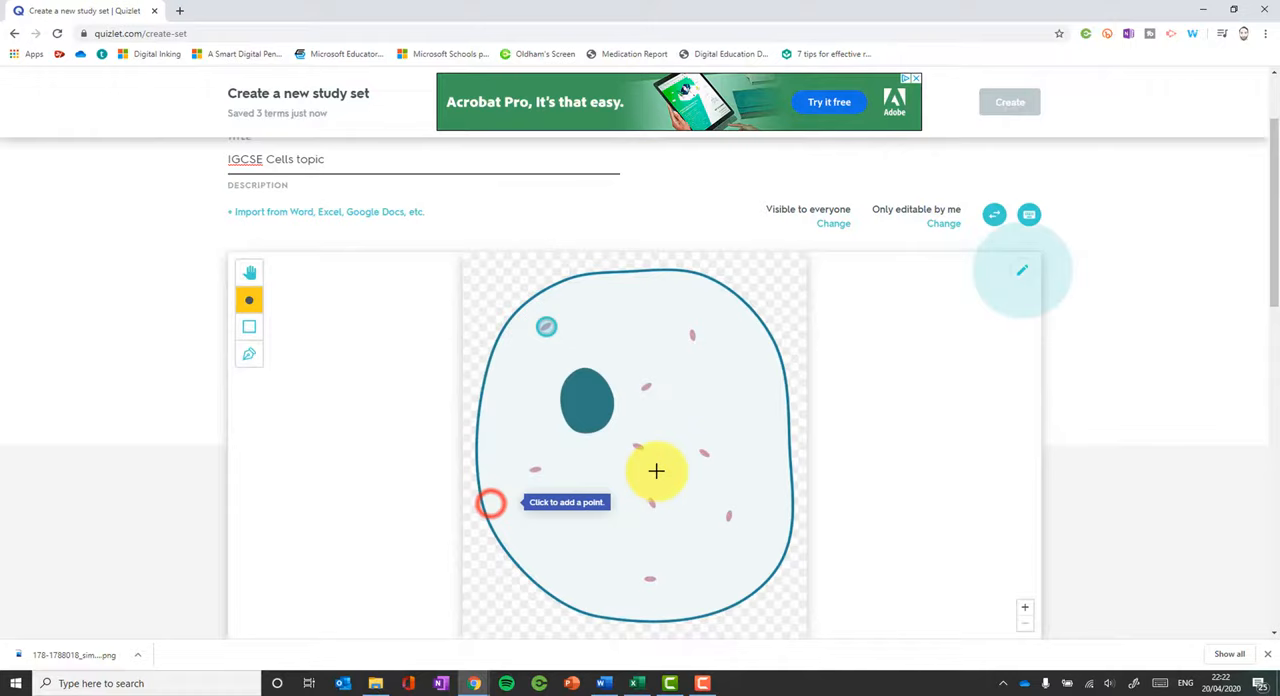
{"action": "type", "text": "nuc"}
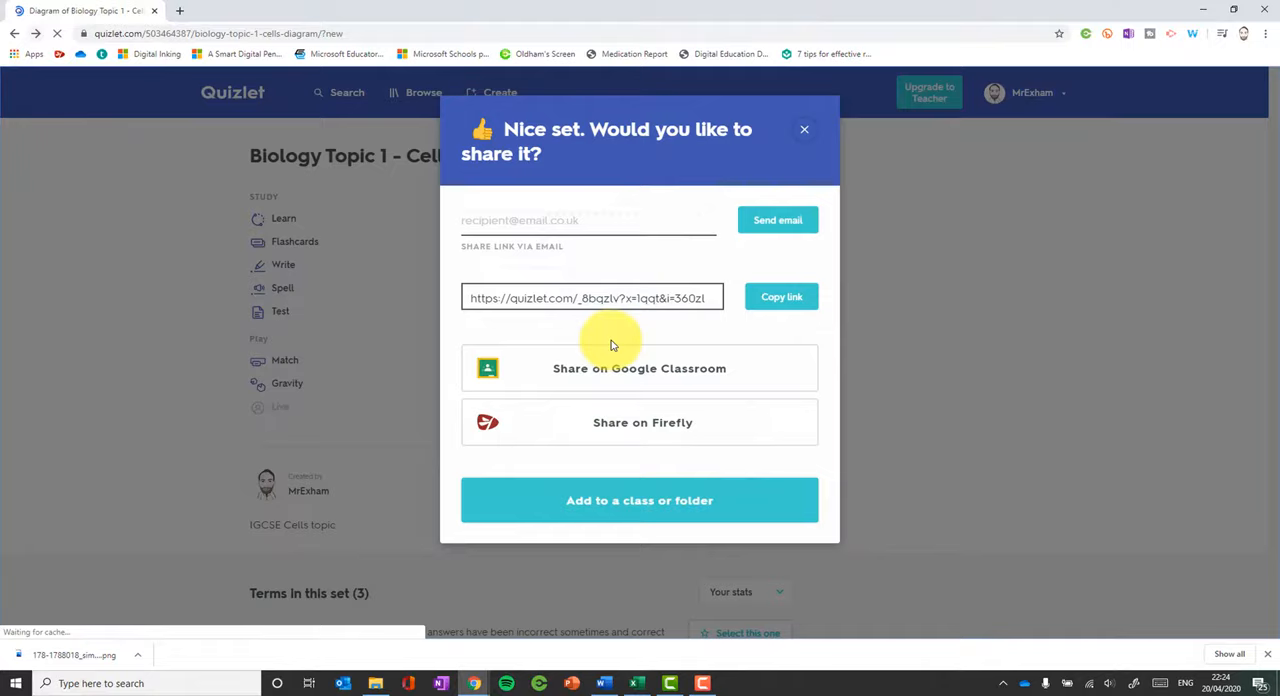
Step: Add the published cells set to the Edexcel IGCSE Biology class
{"action": "left_click", "coordinate": [640, 500]}
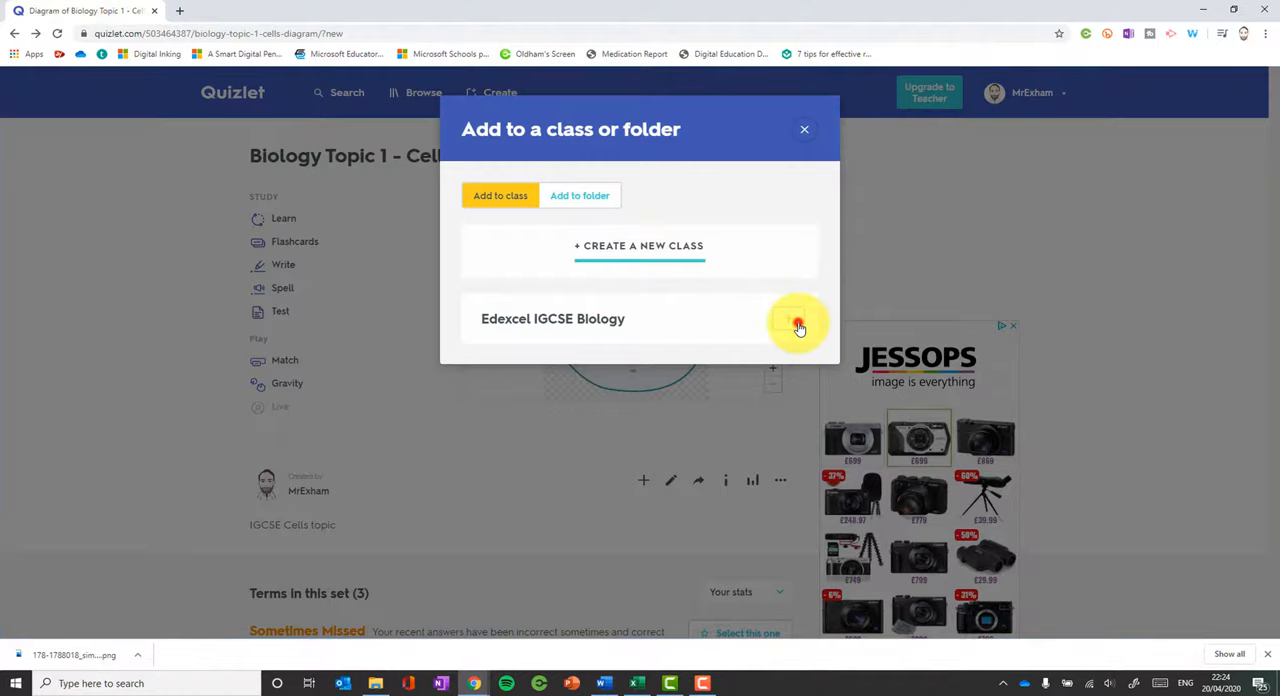
{"action": "left_click", "coordinate": [798, 318]}
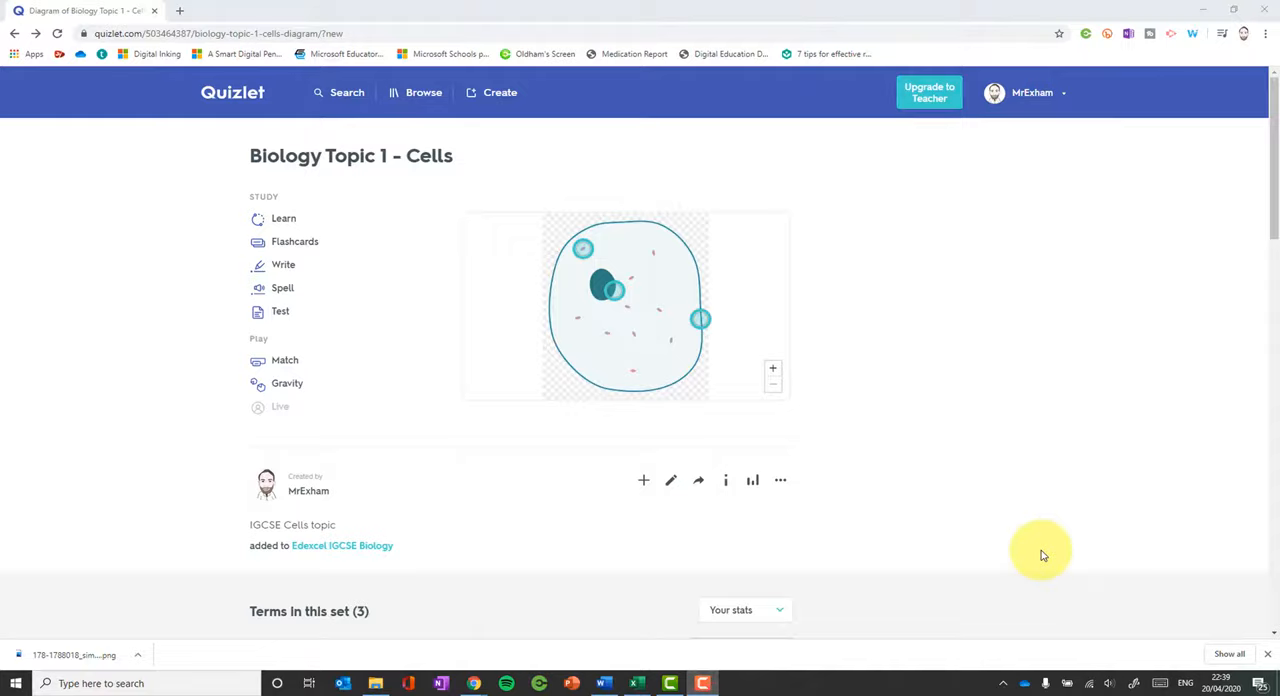
Step: Browse Science > Biology, find GCSE Biology - Cell Biology and make an editable copy
{"action": "left_click", "coordinate": [424, 92]}
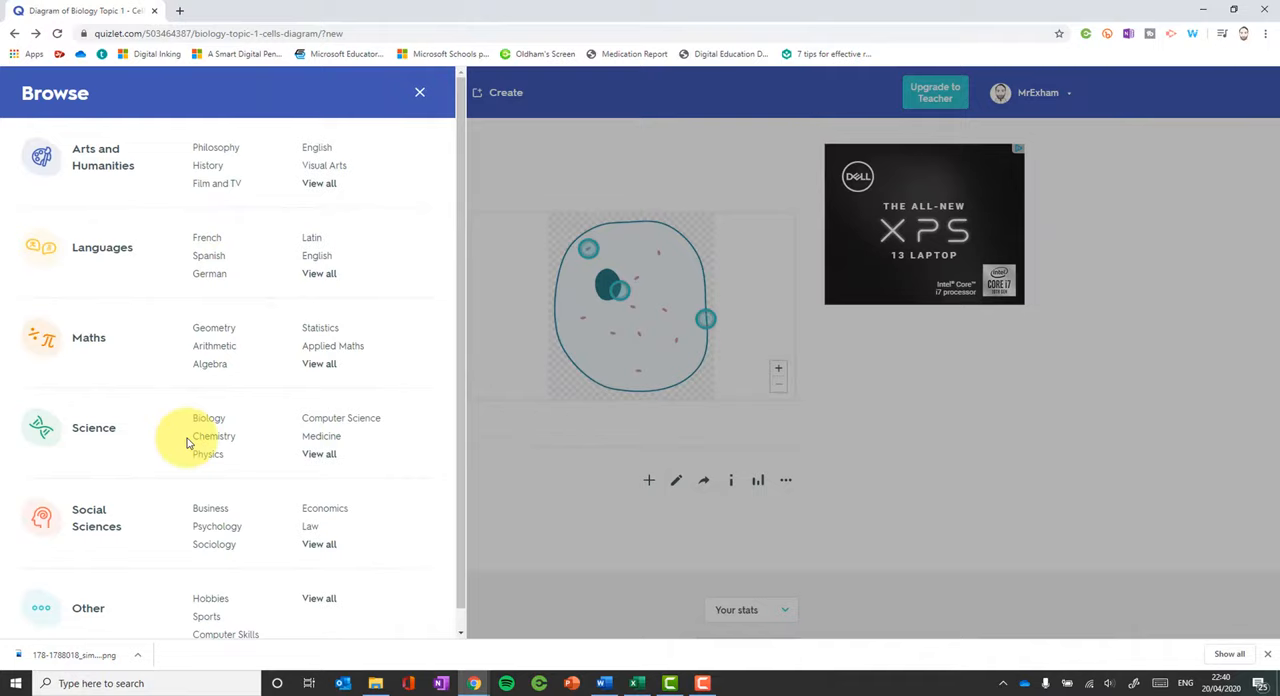
{"action": "left_click", "coordinate": [208, 418]}
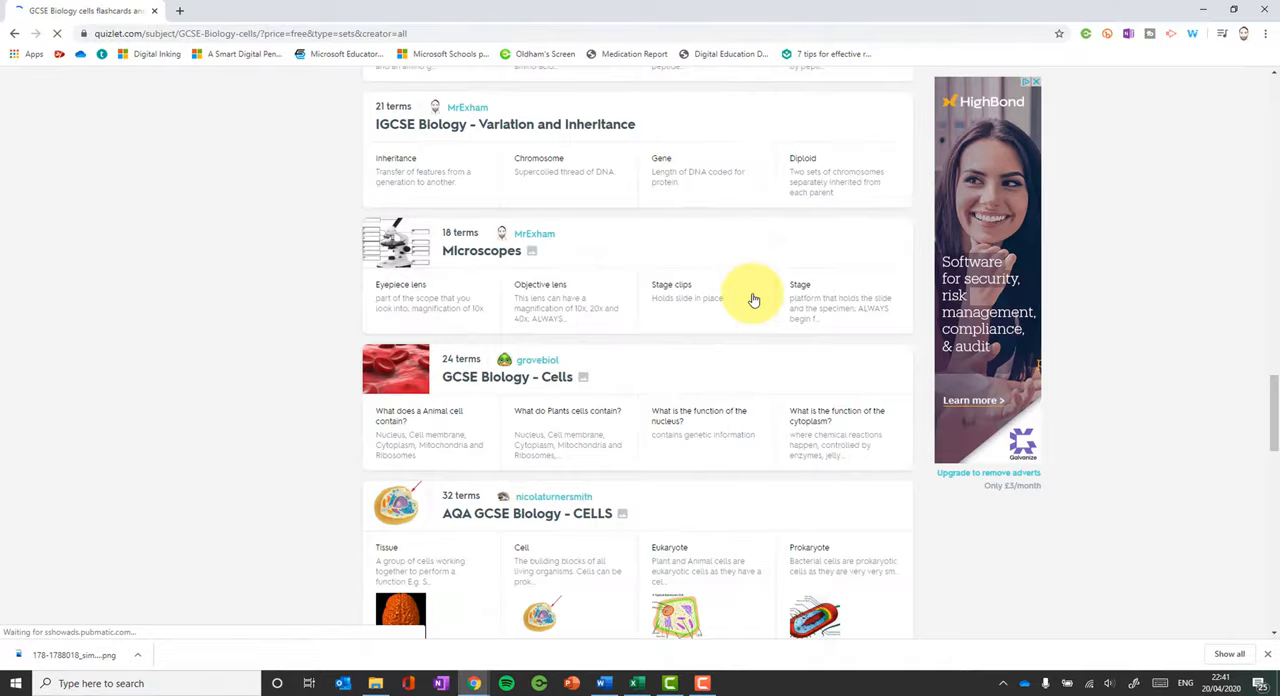
{"action": "scroll", "scroll_direction": "down", "scroll_amount": 3}
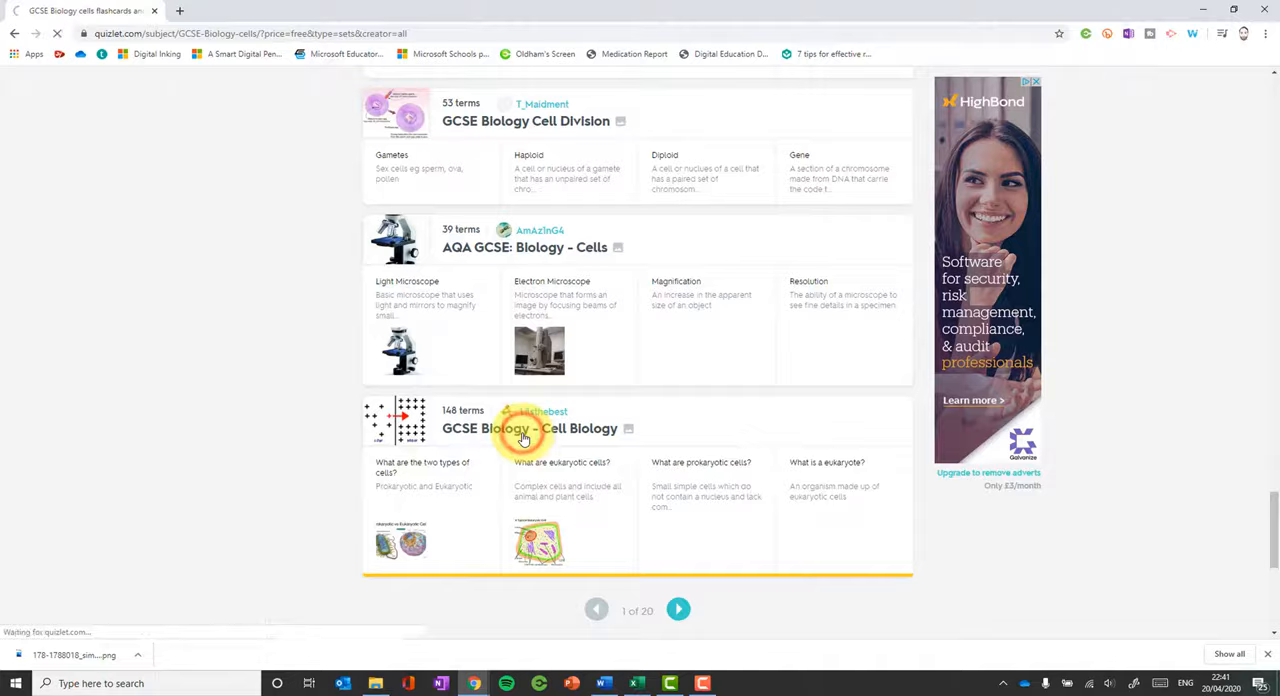
{"action": "left_click", "coordinate": [530, 428]}
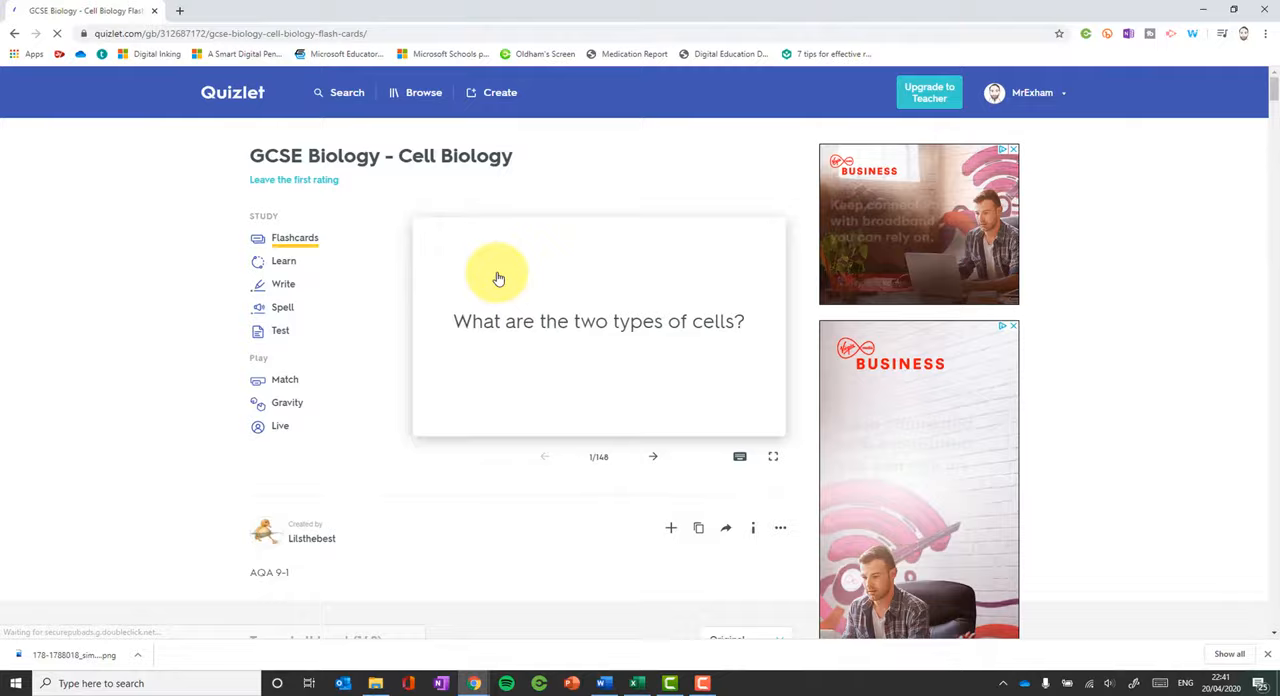
{"action": "left_click", "coordinate": [500, 92]}
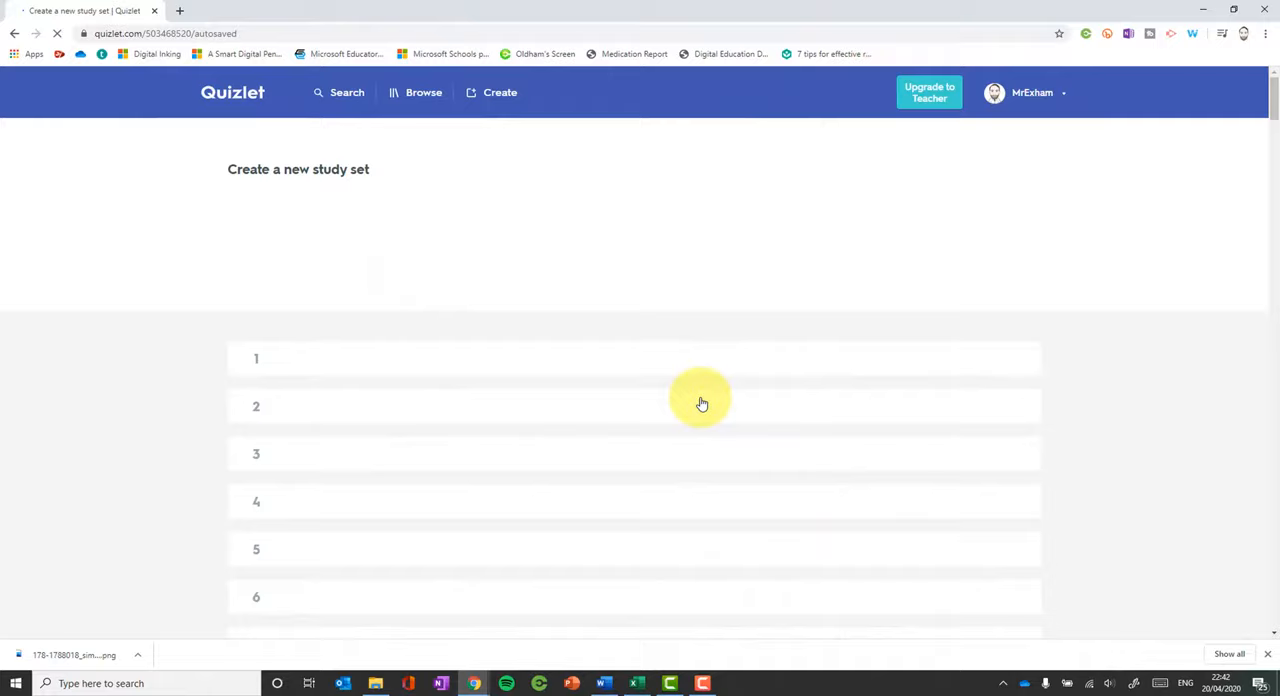
Step: Save the copied set as 'Mr Exham's GCSE Biology - Cell Biology' and return home
{"action": "scroll", "scroll_direction": "down", "scroll_amount": 3}
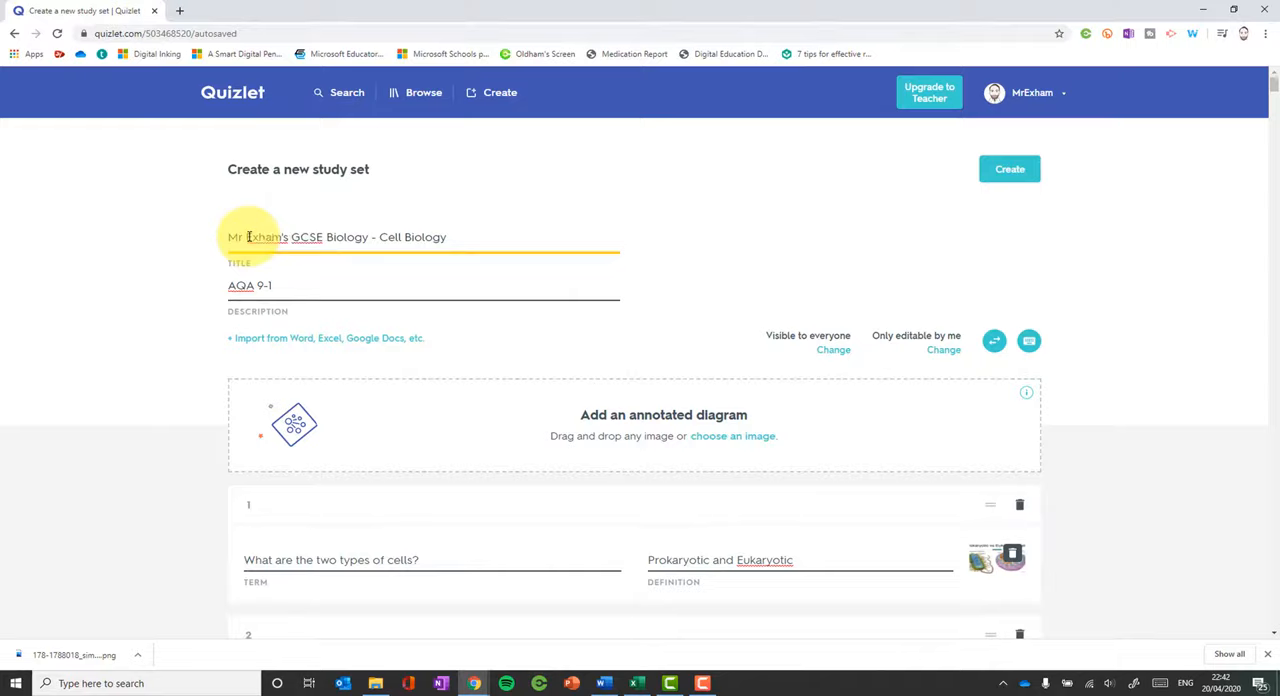
{"action": "left_click", "coordinate": [1008, 168]}
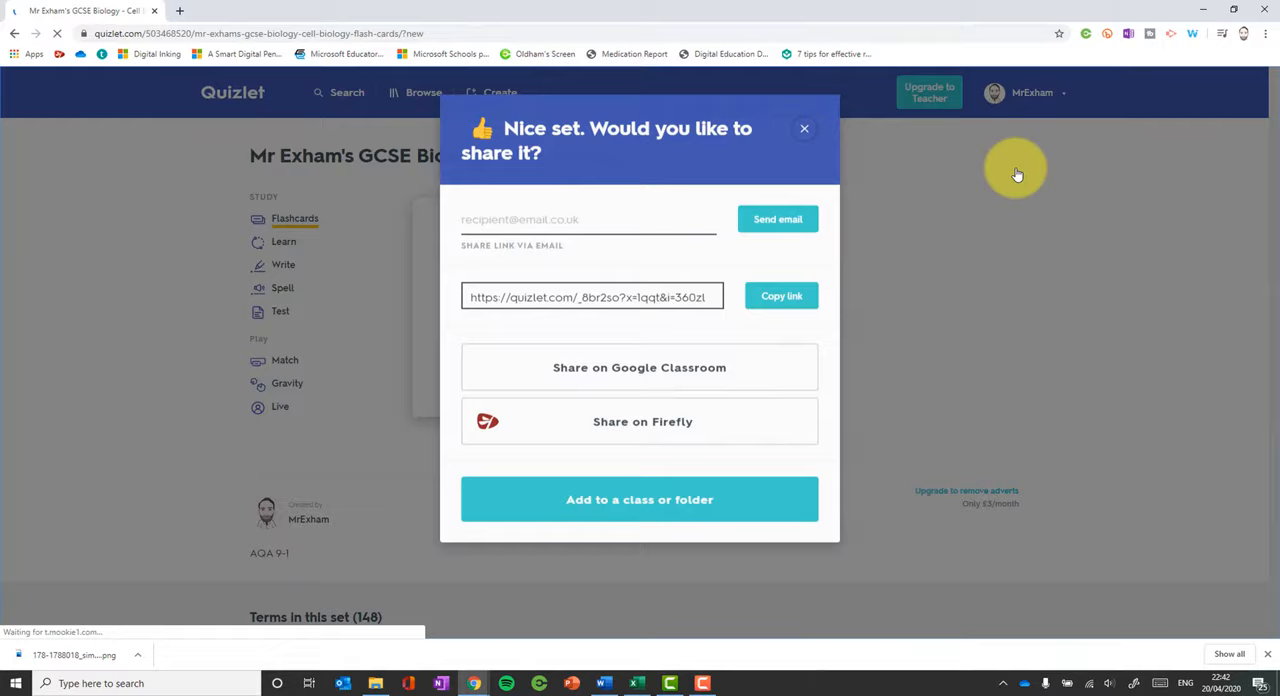
{"action": "left_click", "coordinate": [804, 128]}
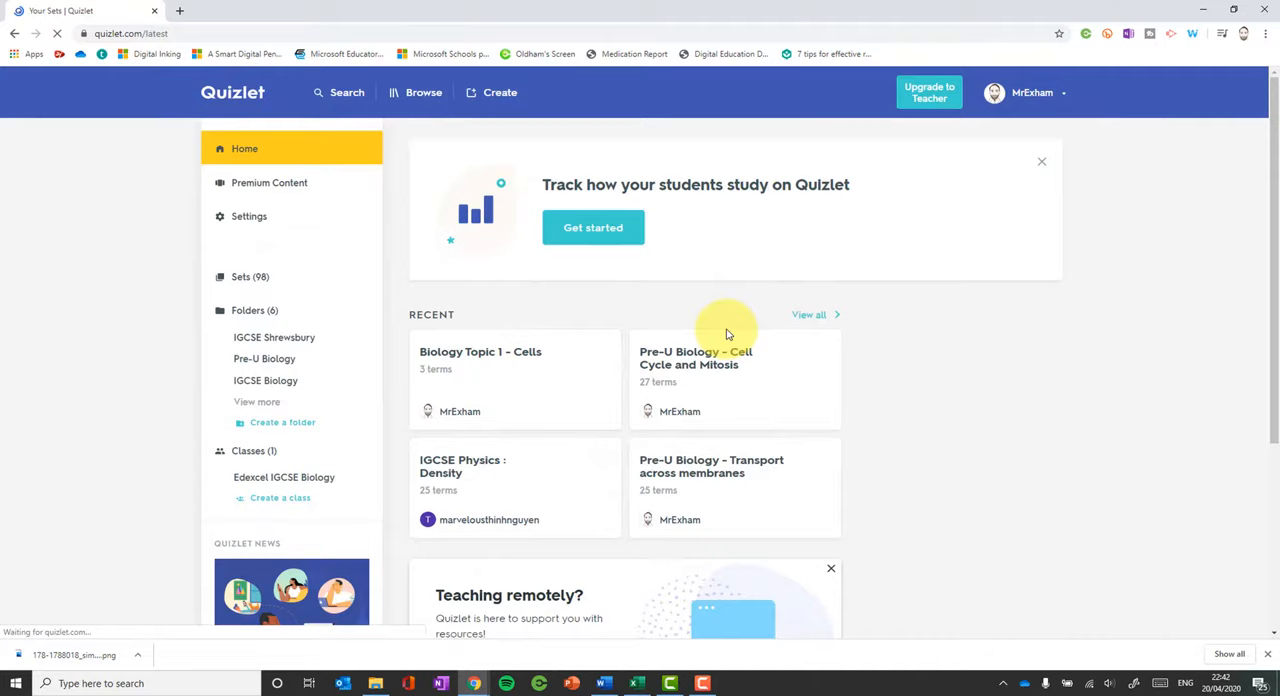
Step: Open one of the recent study sets from the home dashboard
{"action": "left_click", "coordinate": [244, 276]}
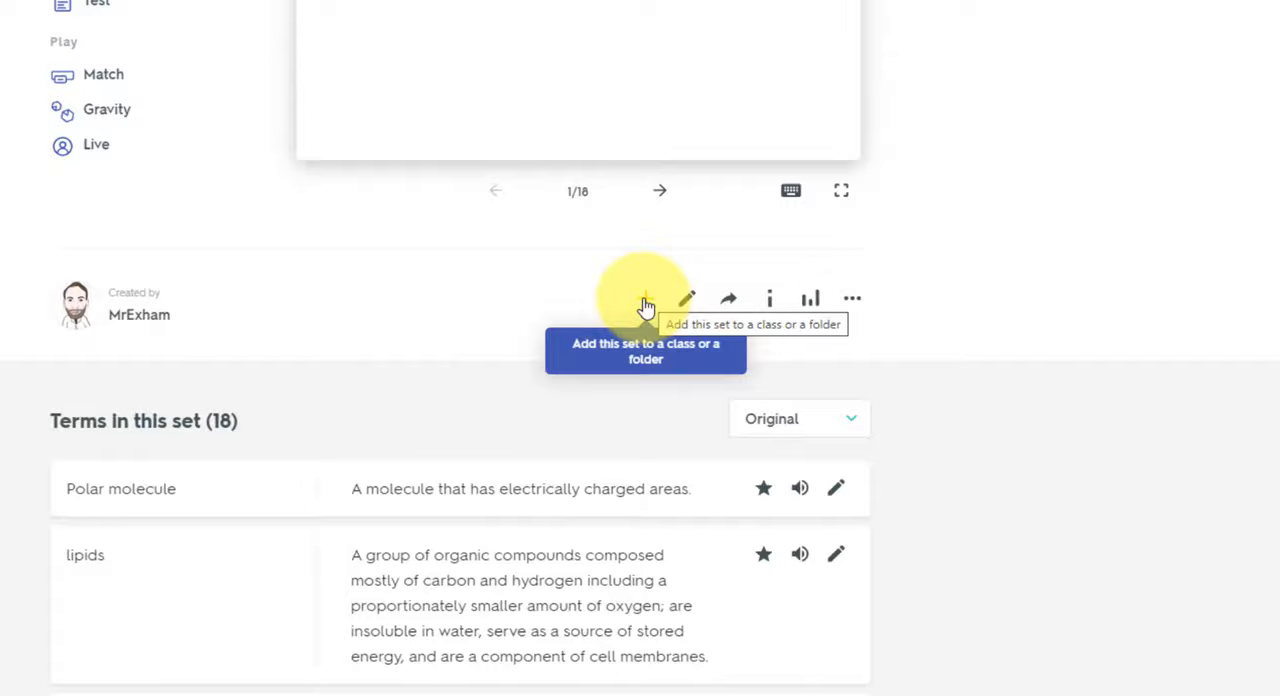
{"action": "mouse_move", "coordinate": [768, 300]}
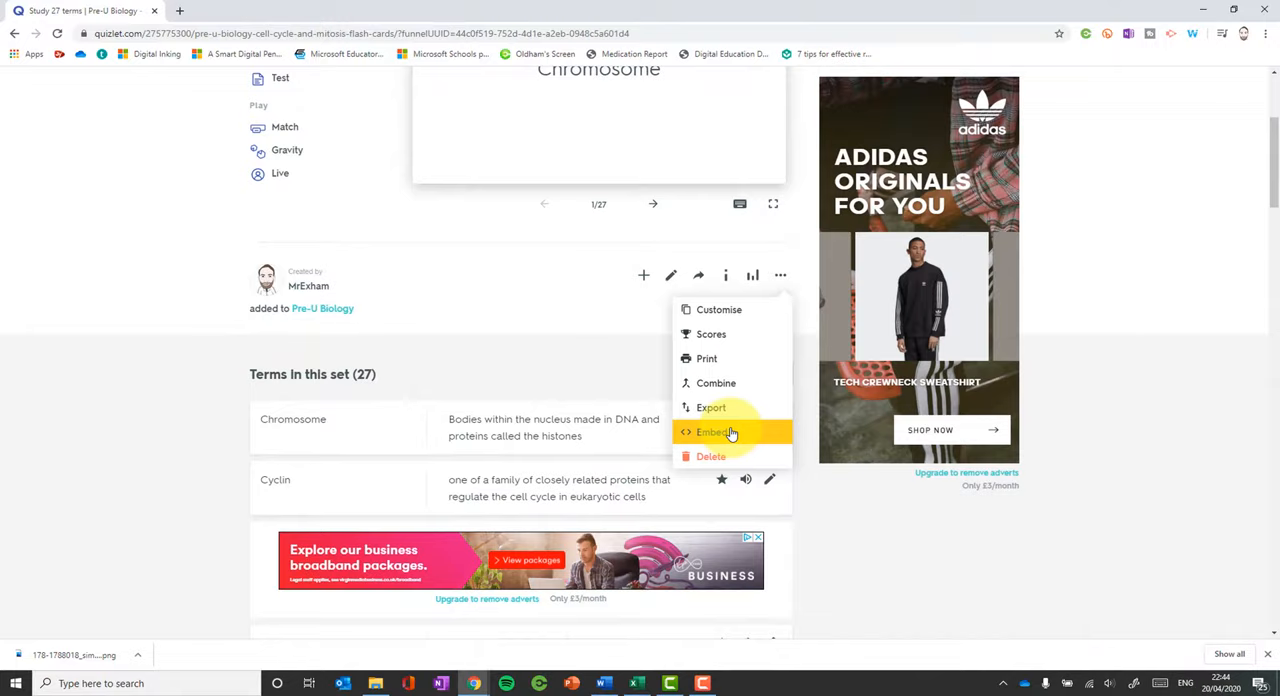
{"action": "mouse_move", "coordinate": [708, 358]}
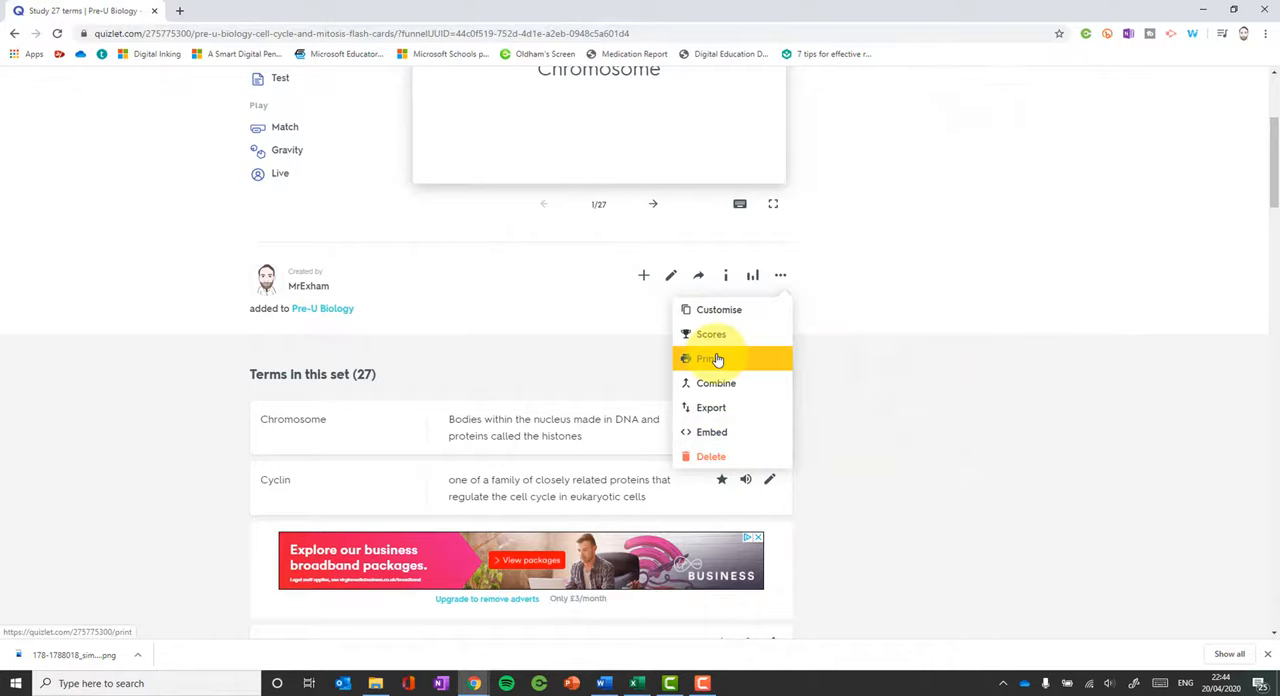
Step: Preview the cell cycle set for printing and choose the Large card layout
{"action": "left_click", "coordinate": [710, 358]}
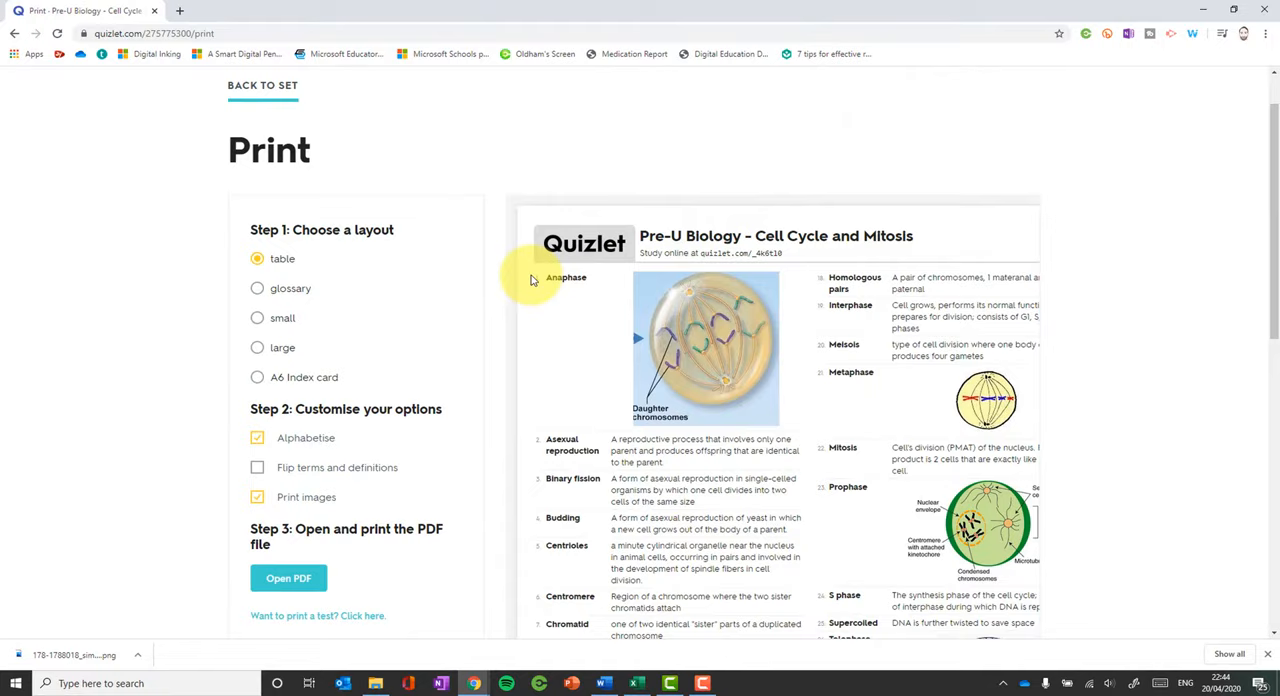
{"action": "left_click", "coordinate": [256, 348]}
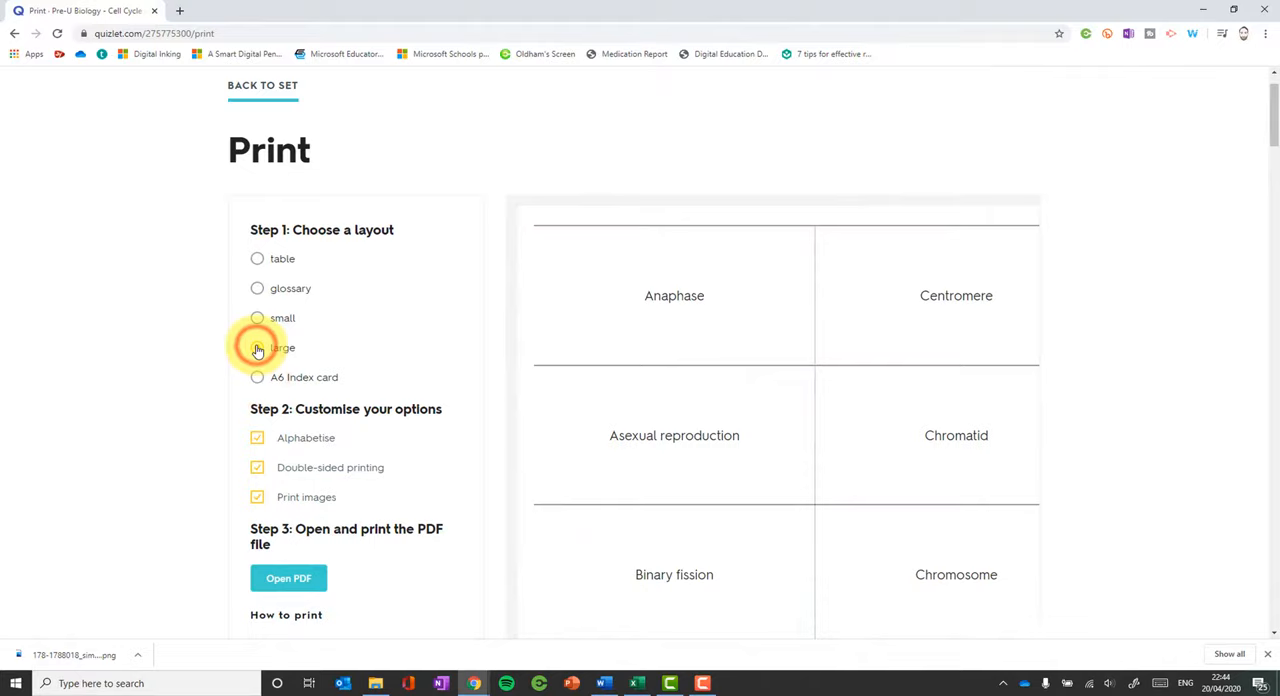
{"action": "left_click", "coordinate": [256, 348]}
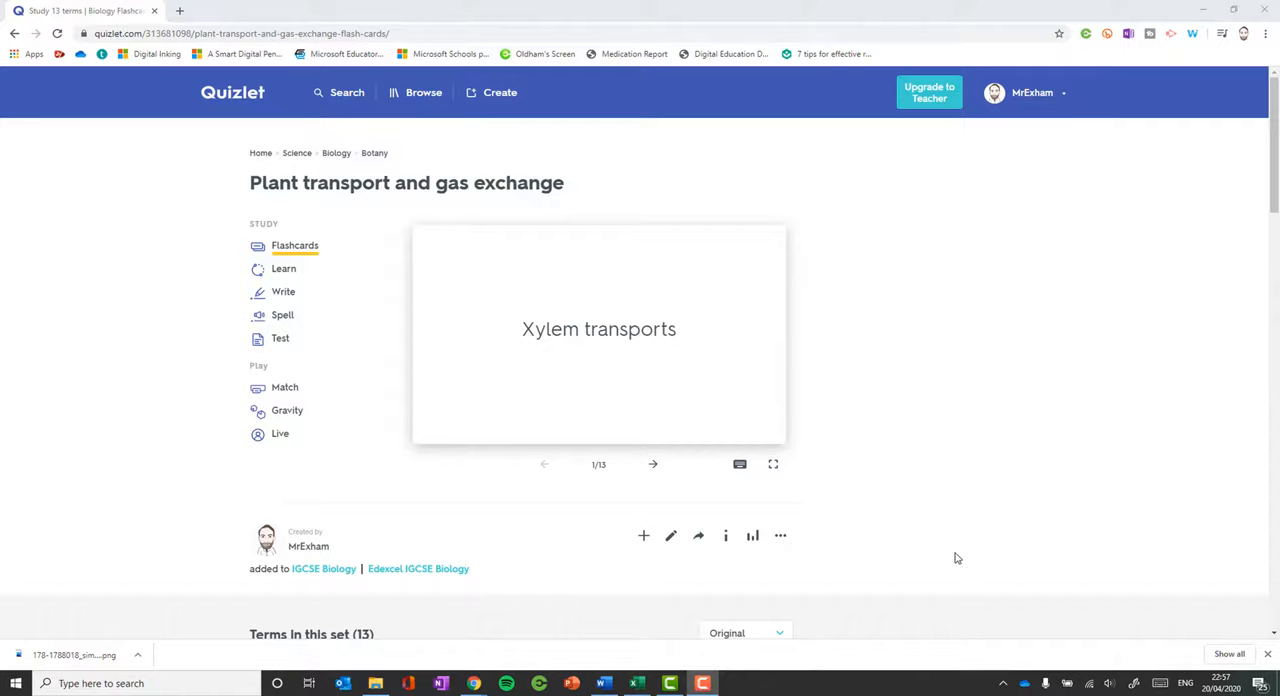
{"action": "mouse_move", "coordinate": [828, 568]}
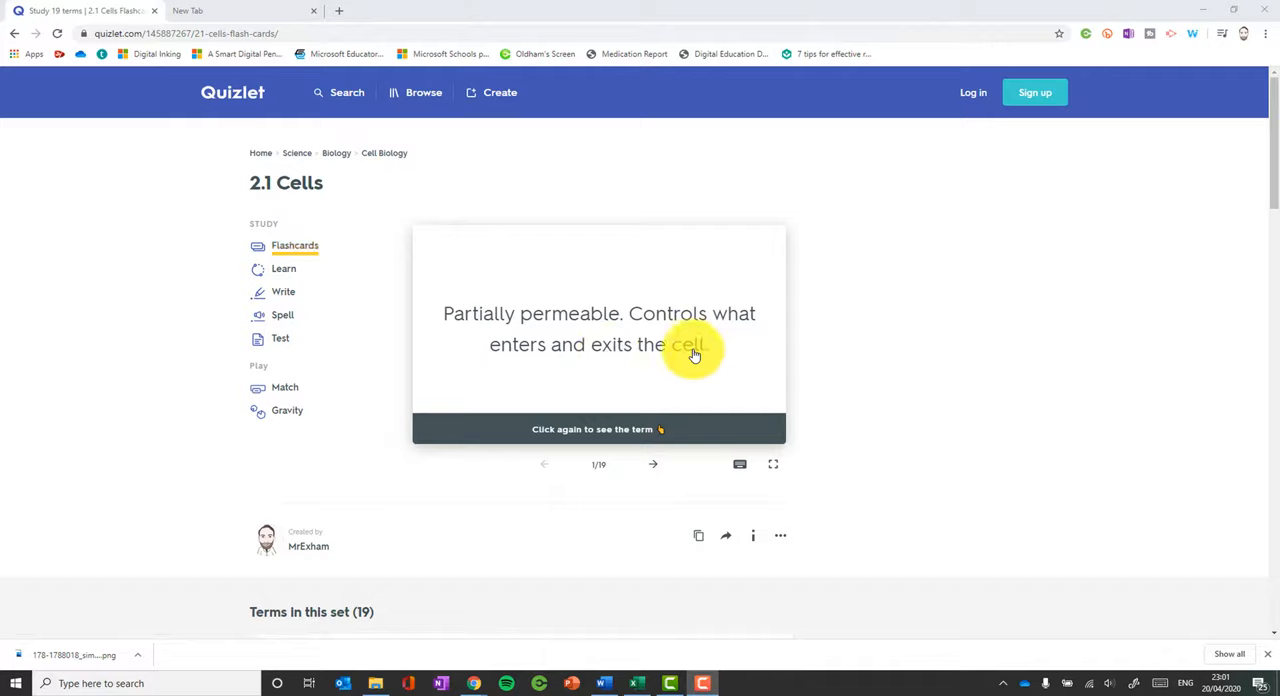
Step: Flip a 2.1 Cells flashcard to its term and back to the definition
{"action": "left_click", "coordinate": [600, 336]}
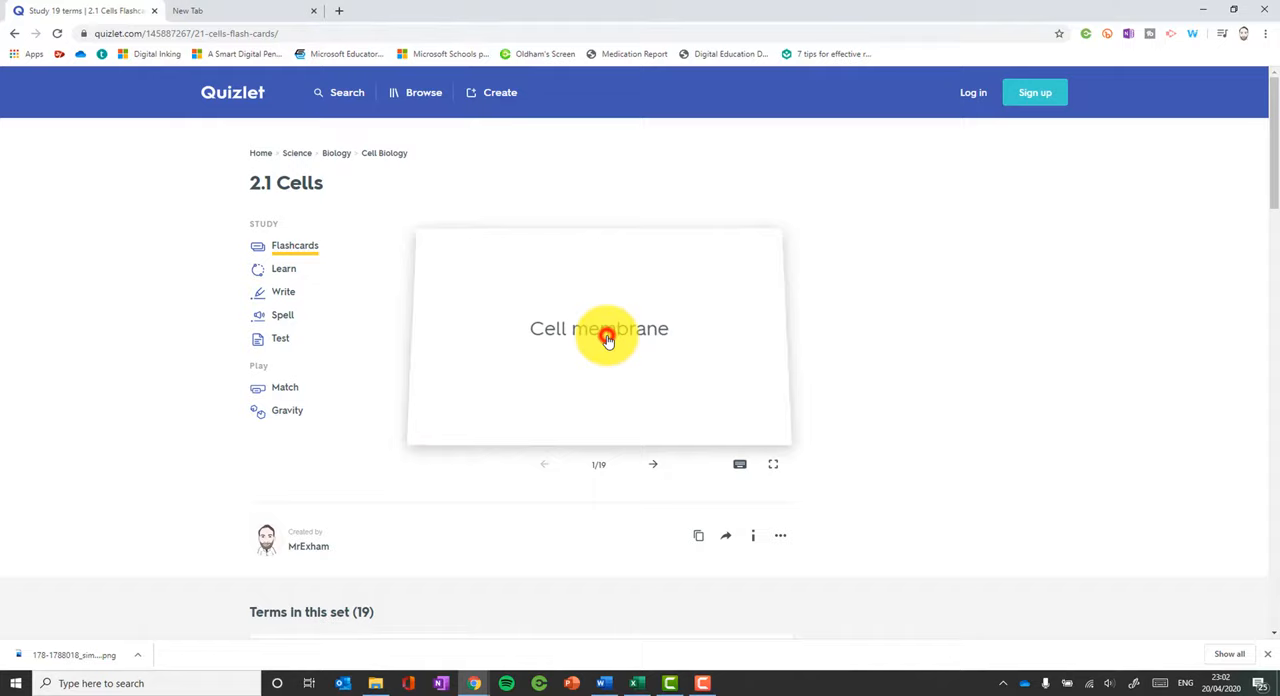
{"action": "left_click", "coordinate": [772, 464]}
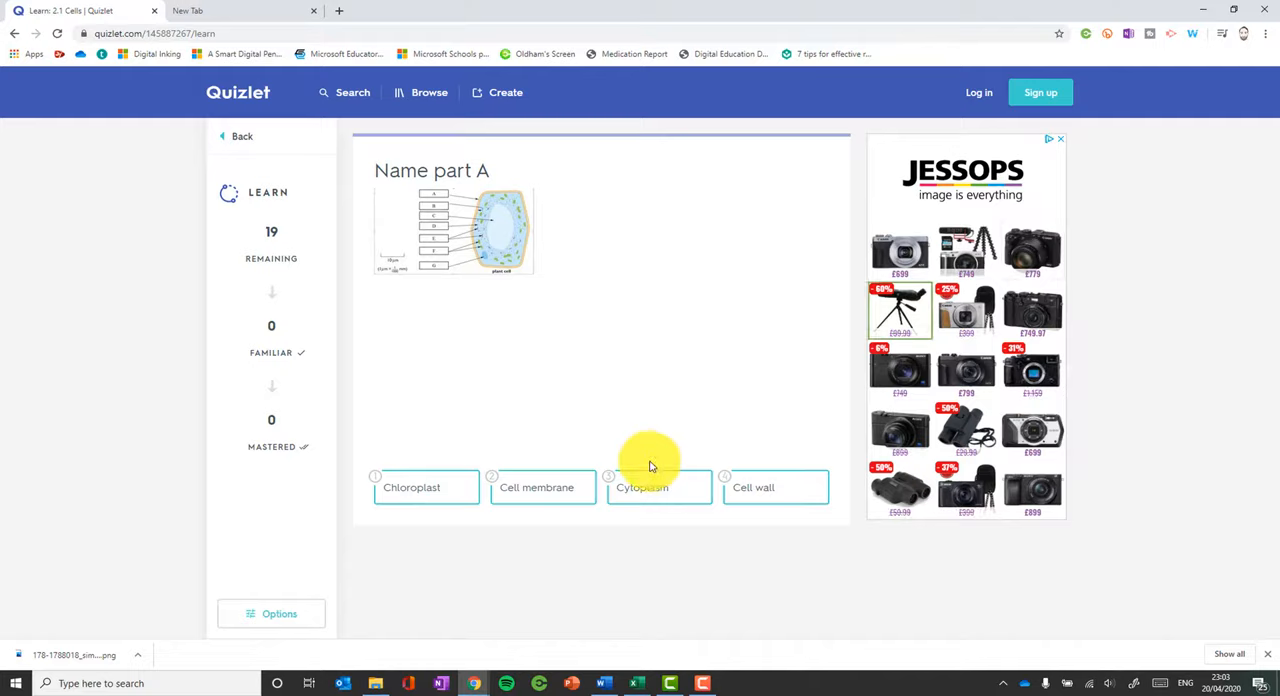
Step: Answer the 'Name part A' Learn question, then start the Spell answer box
{"action": "left_click", "coordinate": [642, 488]}
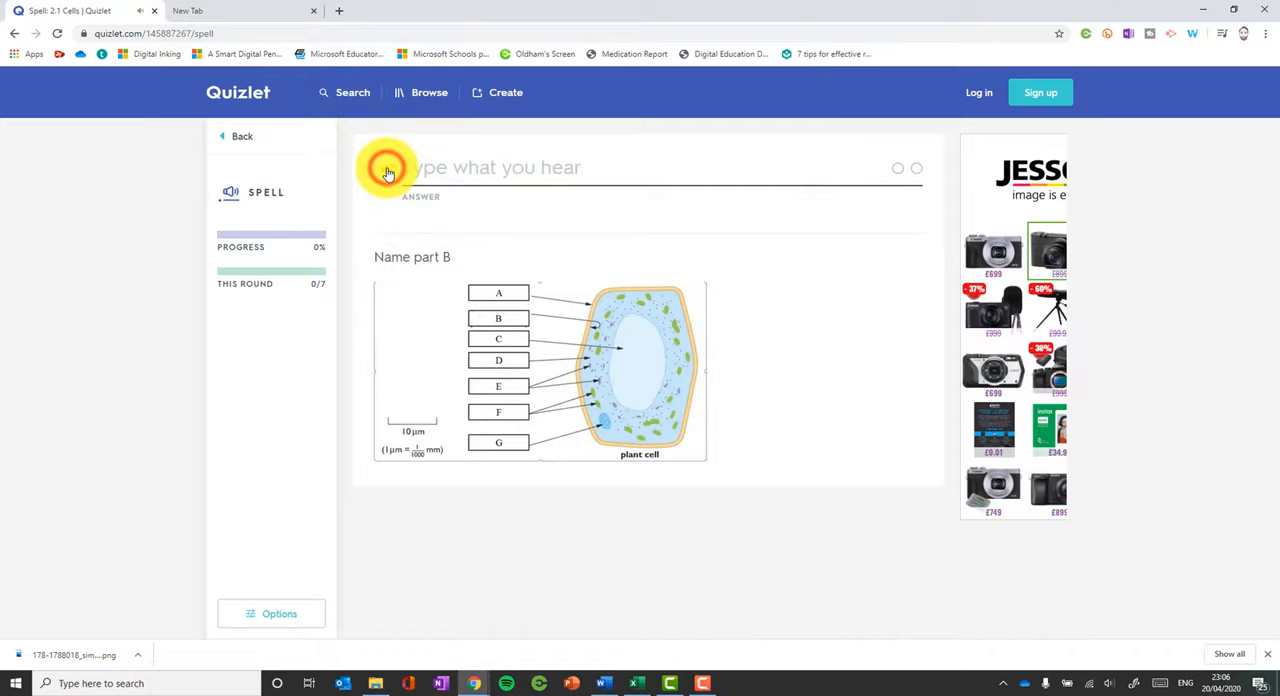
{"action": "left_click", "coordinate": [500, 172]}
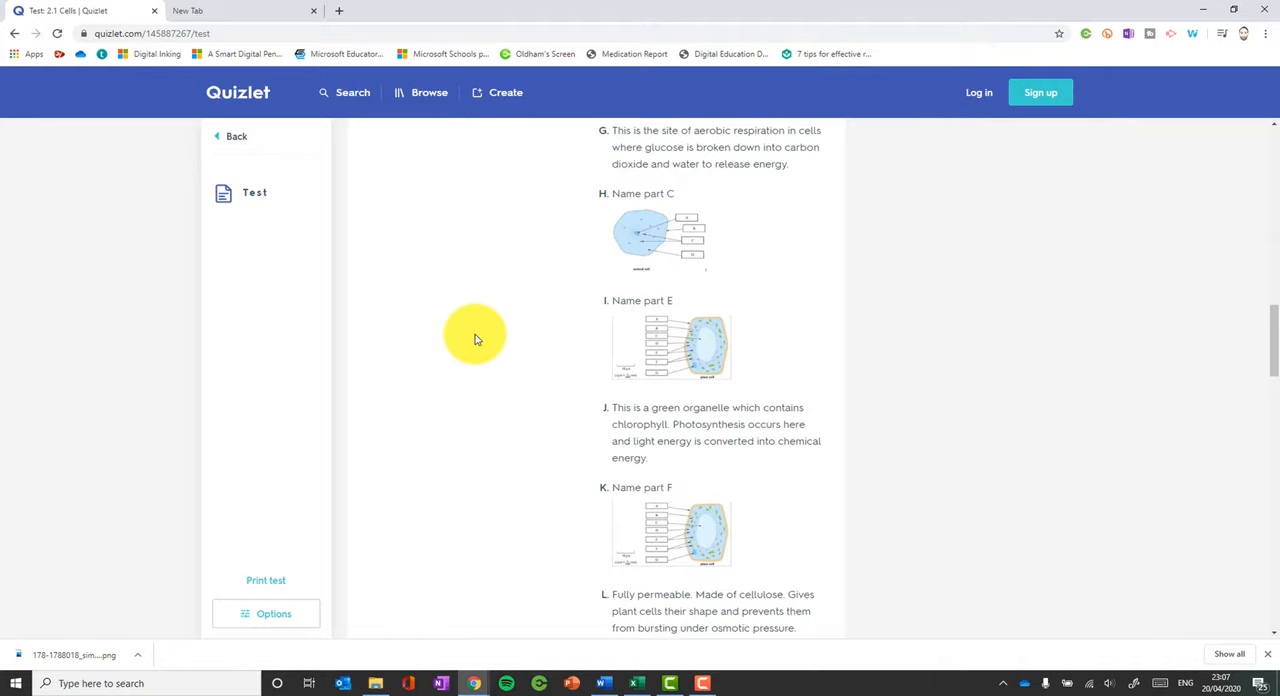
Step: Review the 2.1 Cells test settings and reveal the answer grading options
{"action": "left_click", "coordinate": [264, 612]}
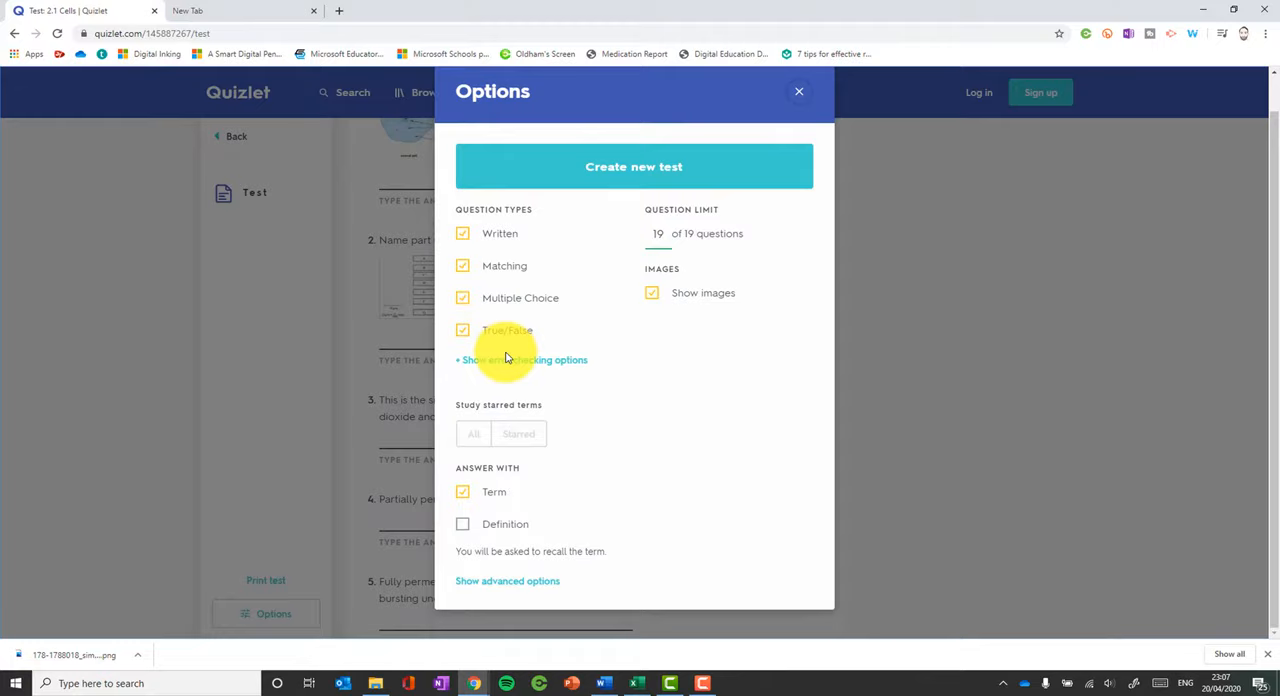
{"action": "left_click", "coordinate": [800, 92]}
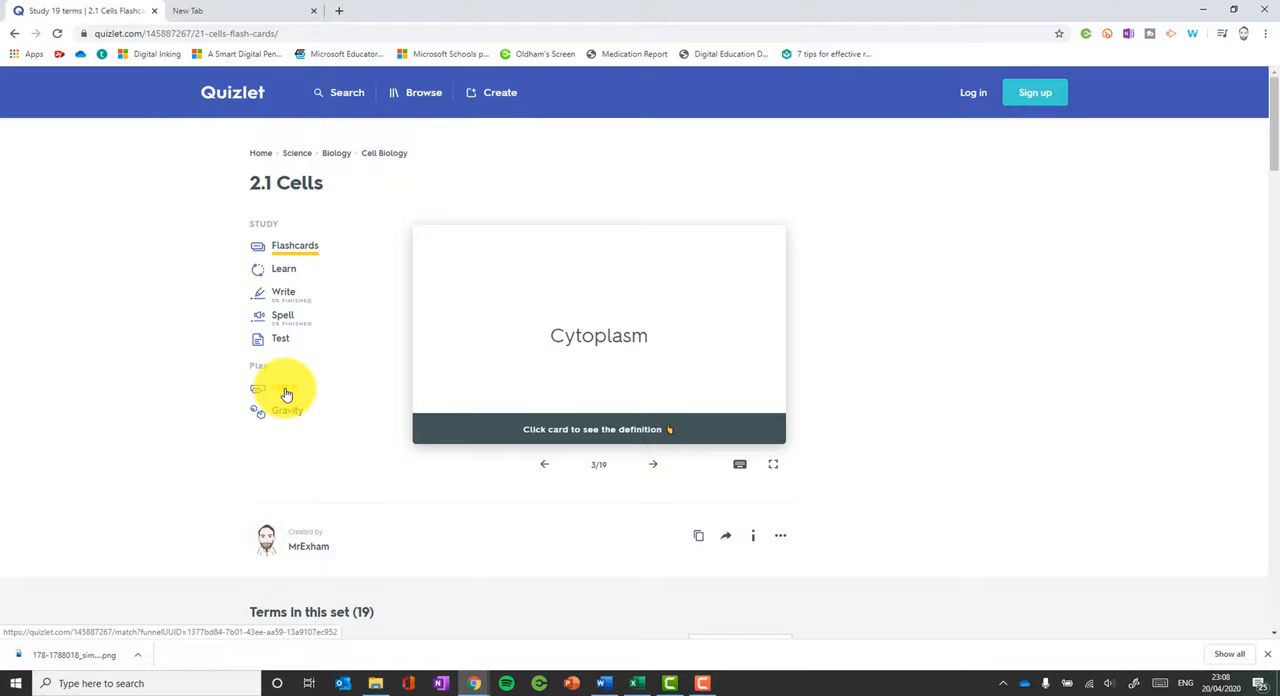
Step: Start the Match game, then launch Gravity studying all terms
{"action": "left_click", "coordinate": [284, 390]}
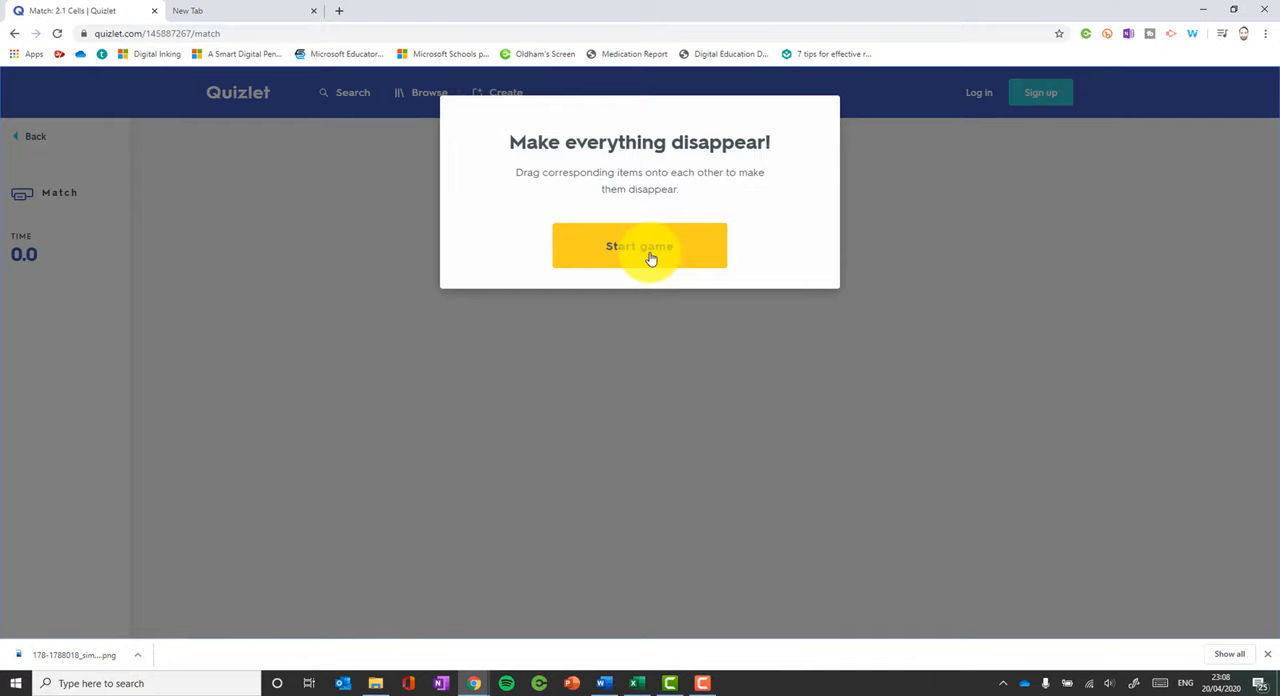
{"action": "left_click", "coordinate": [640, 246]}
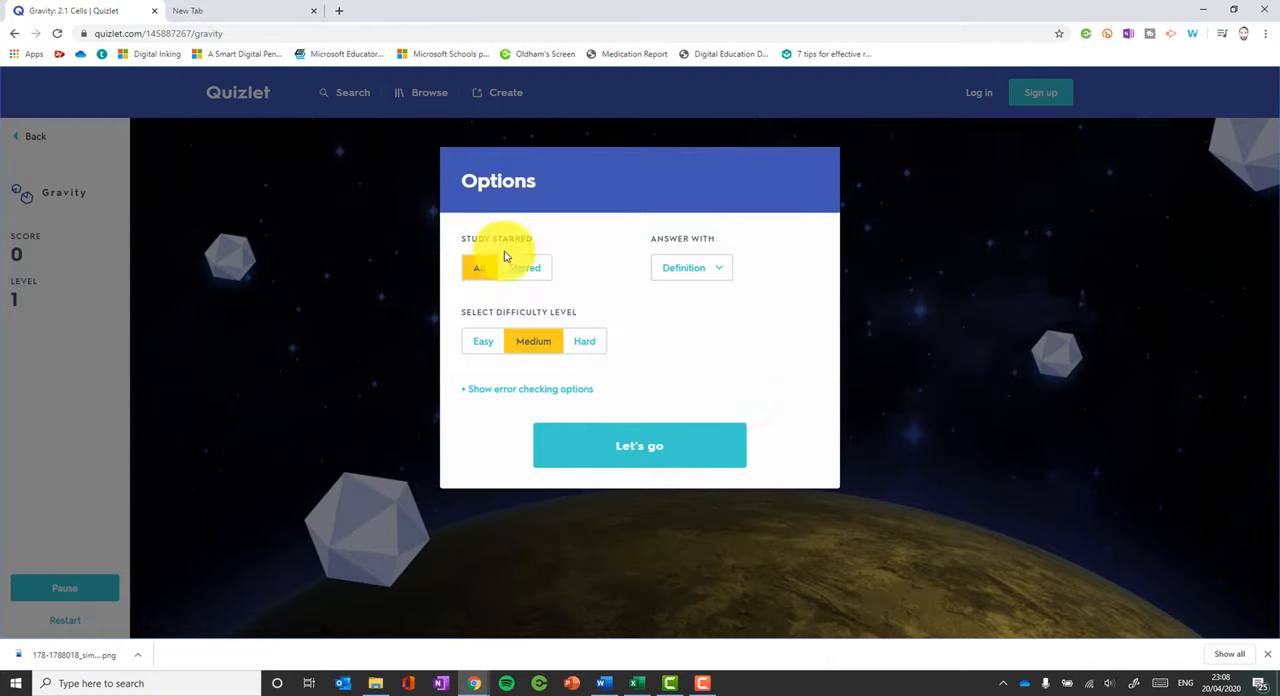
{"action": "left_click", "coordinate": [640, 444]}
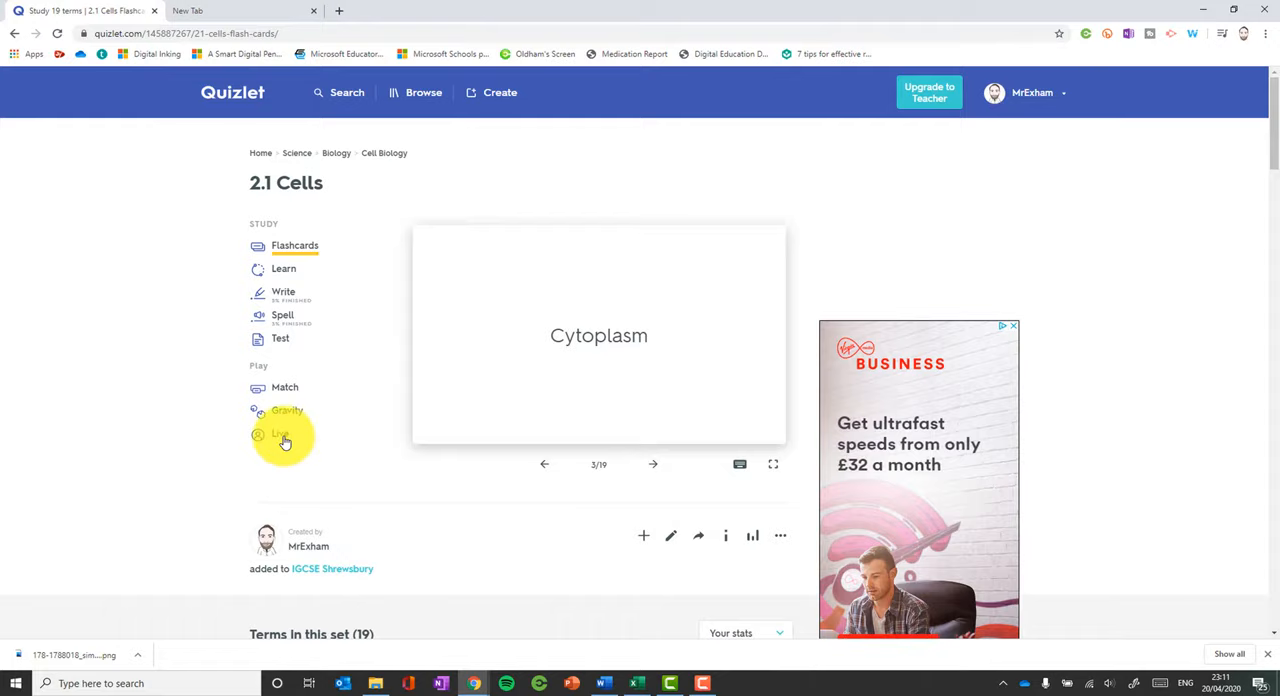
Step: Create a team Live game using definitions as prompts with term answers
{"action": "left_click", "coordinate": [280, 434]}
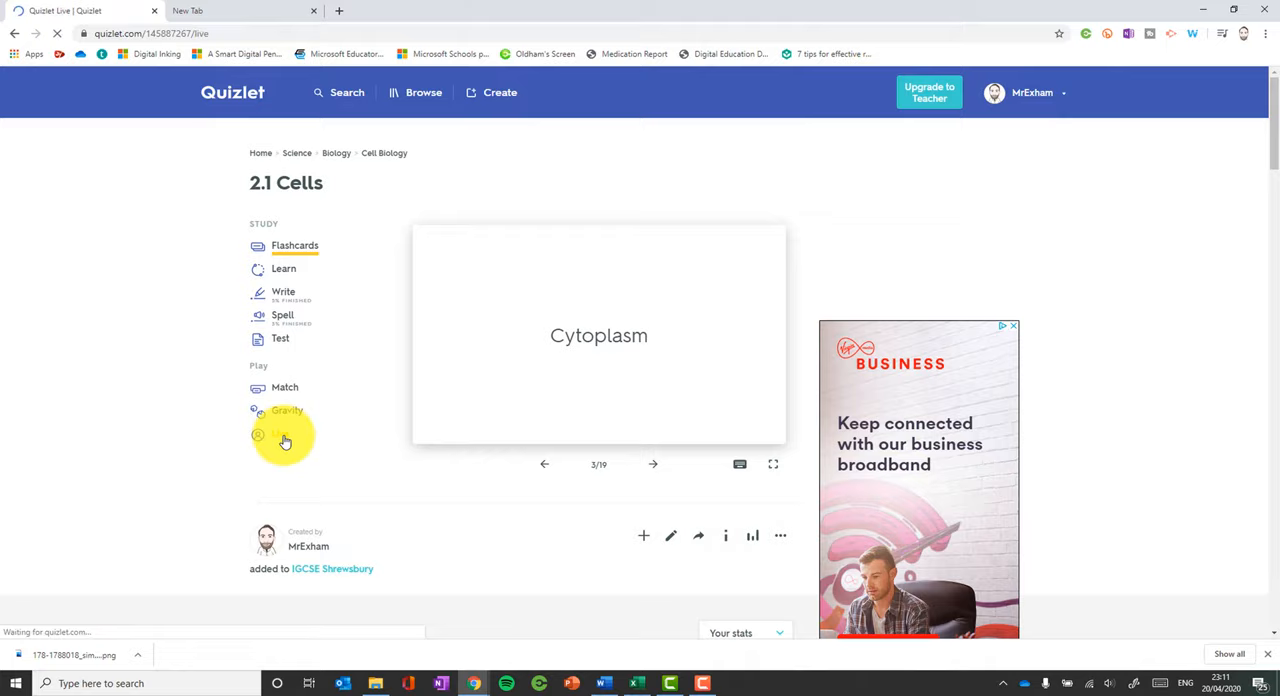
{"action": "left_click", "coordinate": [284, 440]}
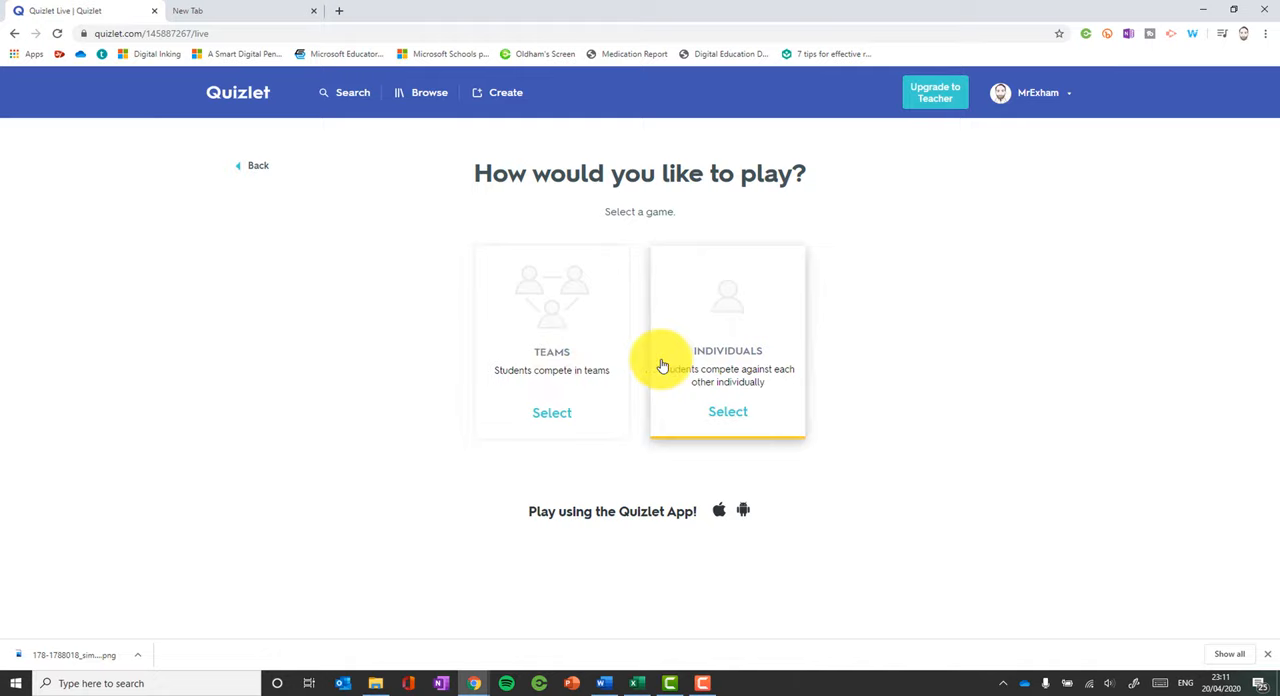
{"action": "mouse_move", "coordinate": [576, 364]}
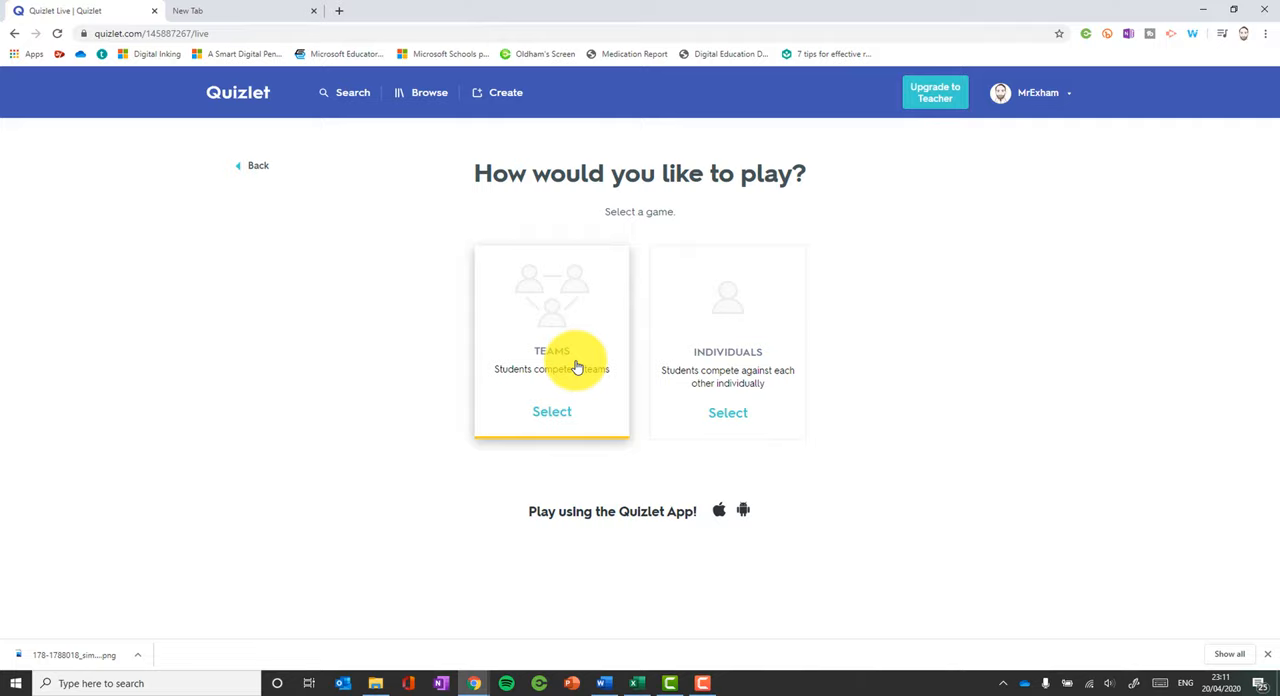
{"action": "left_click", "coordinate": [552, 412]}
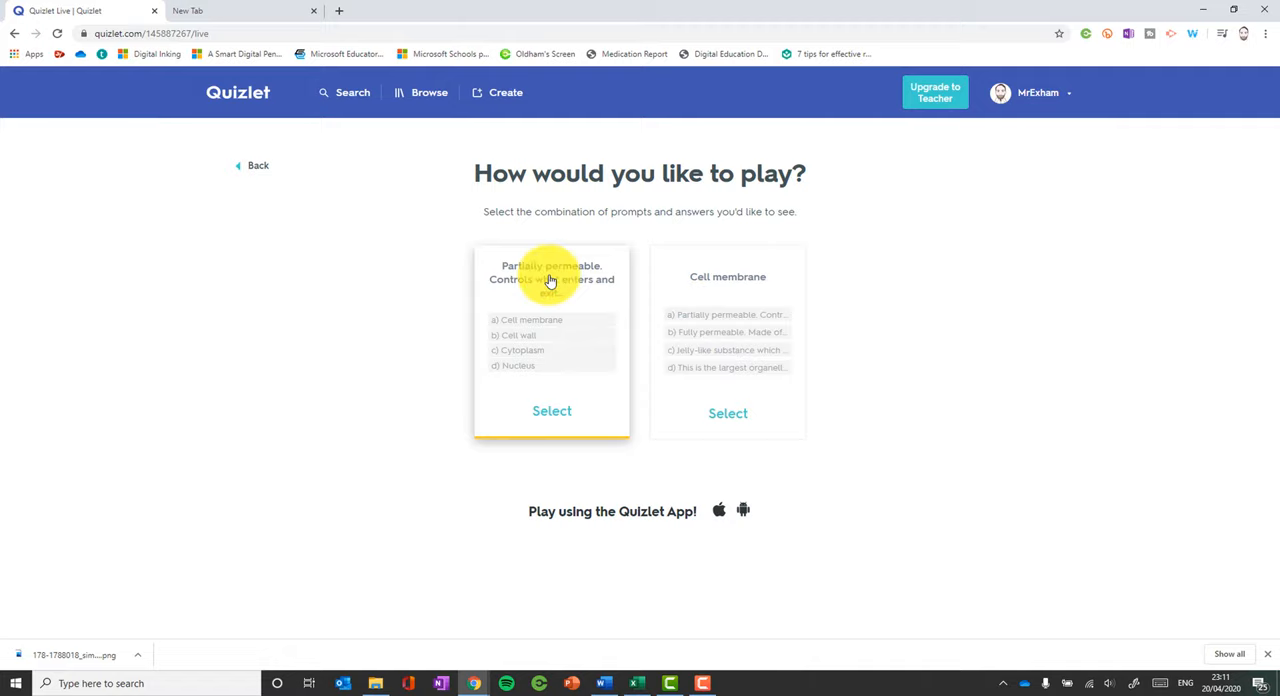
{"action": "left_click", "coordinate": [552, 412]}
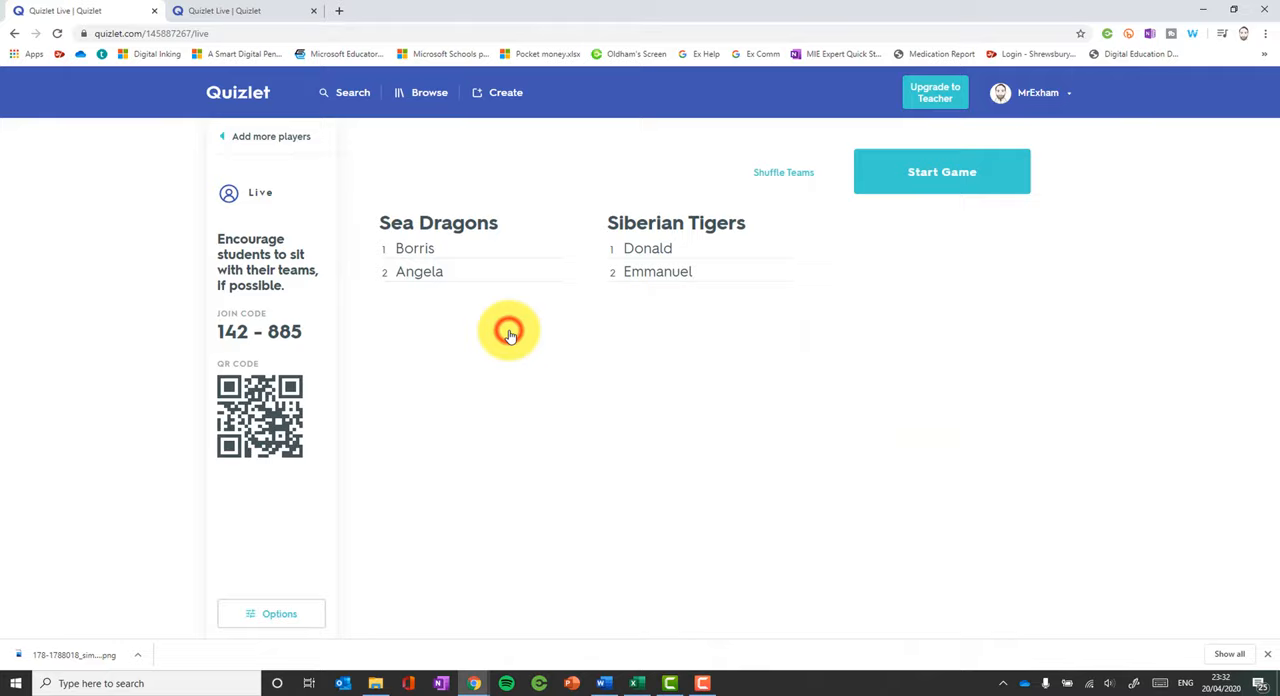
Step: Start the Live game with Sea Dragons and Siberian Tigers on the scoreboard
{"action": "left_click", "coordinate": [940, 172]}
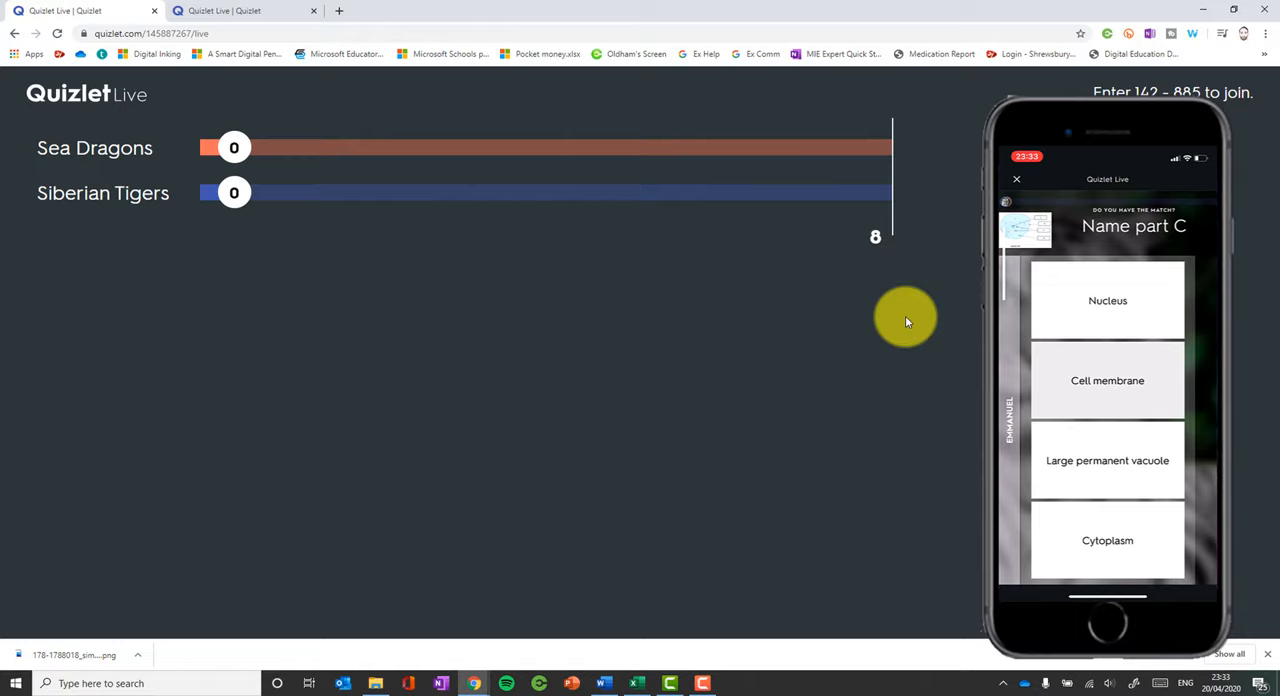
{"action": "mouse_move", "coordinate": [694, 396]}
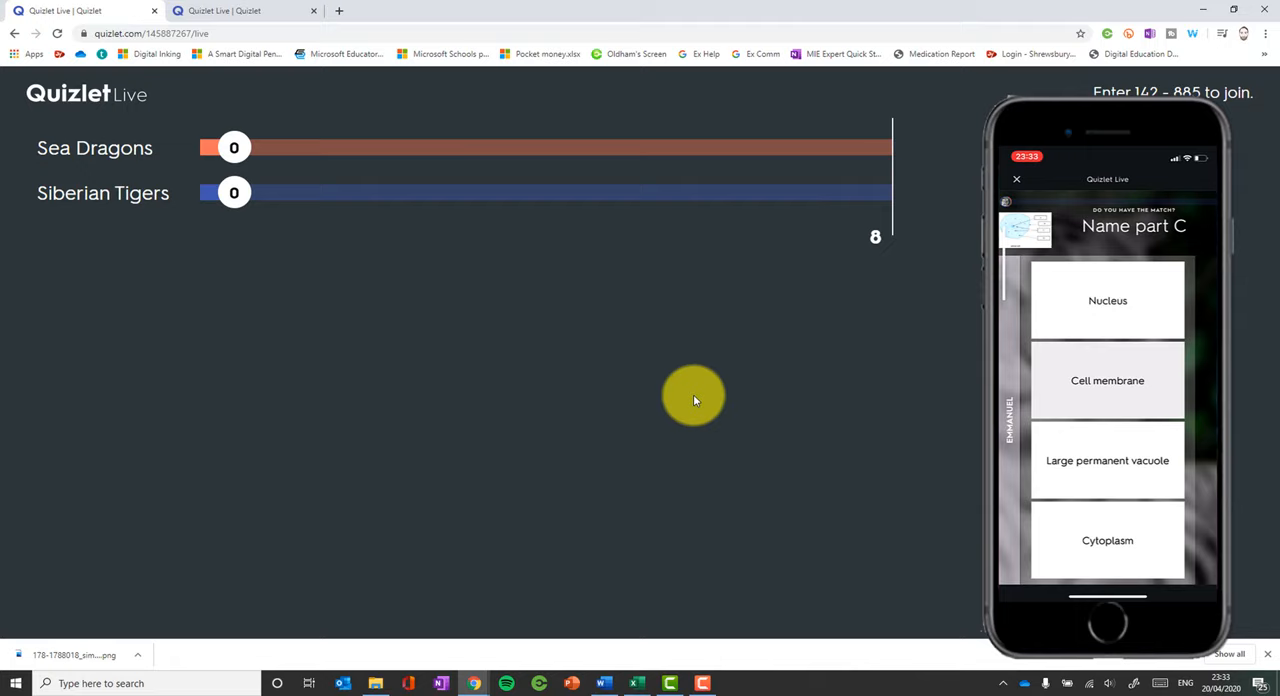